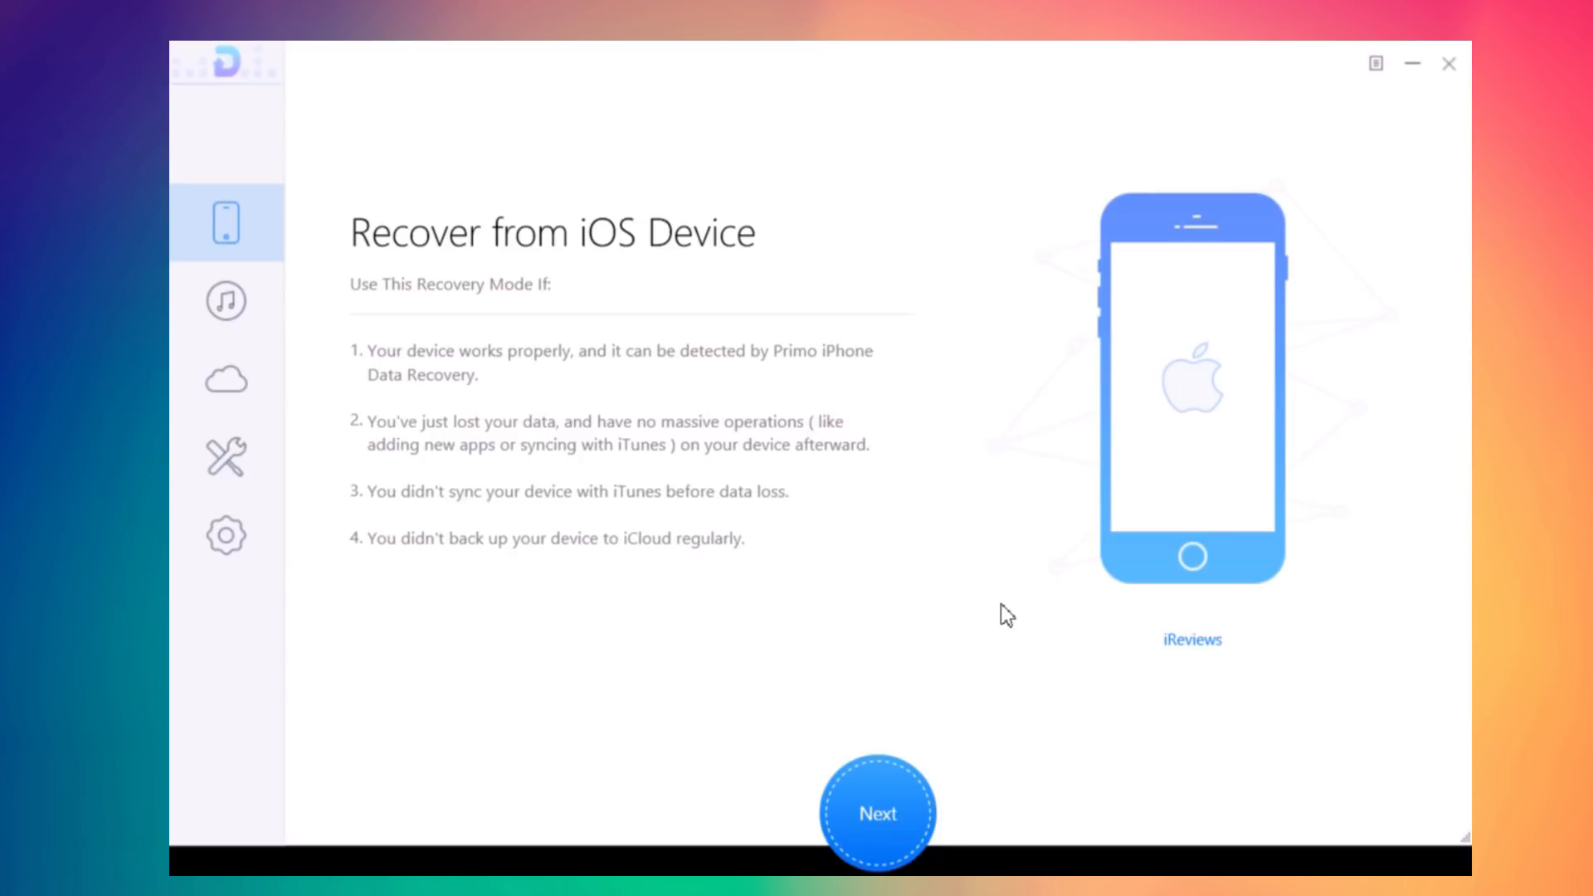
{"action": "mouse_move", "coordinate": [550, 465]}
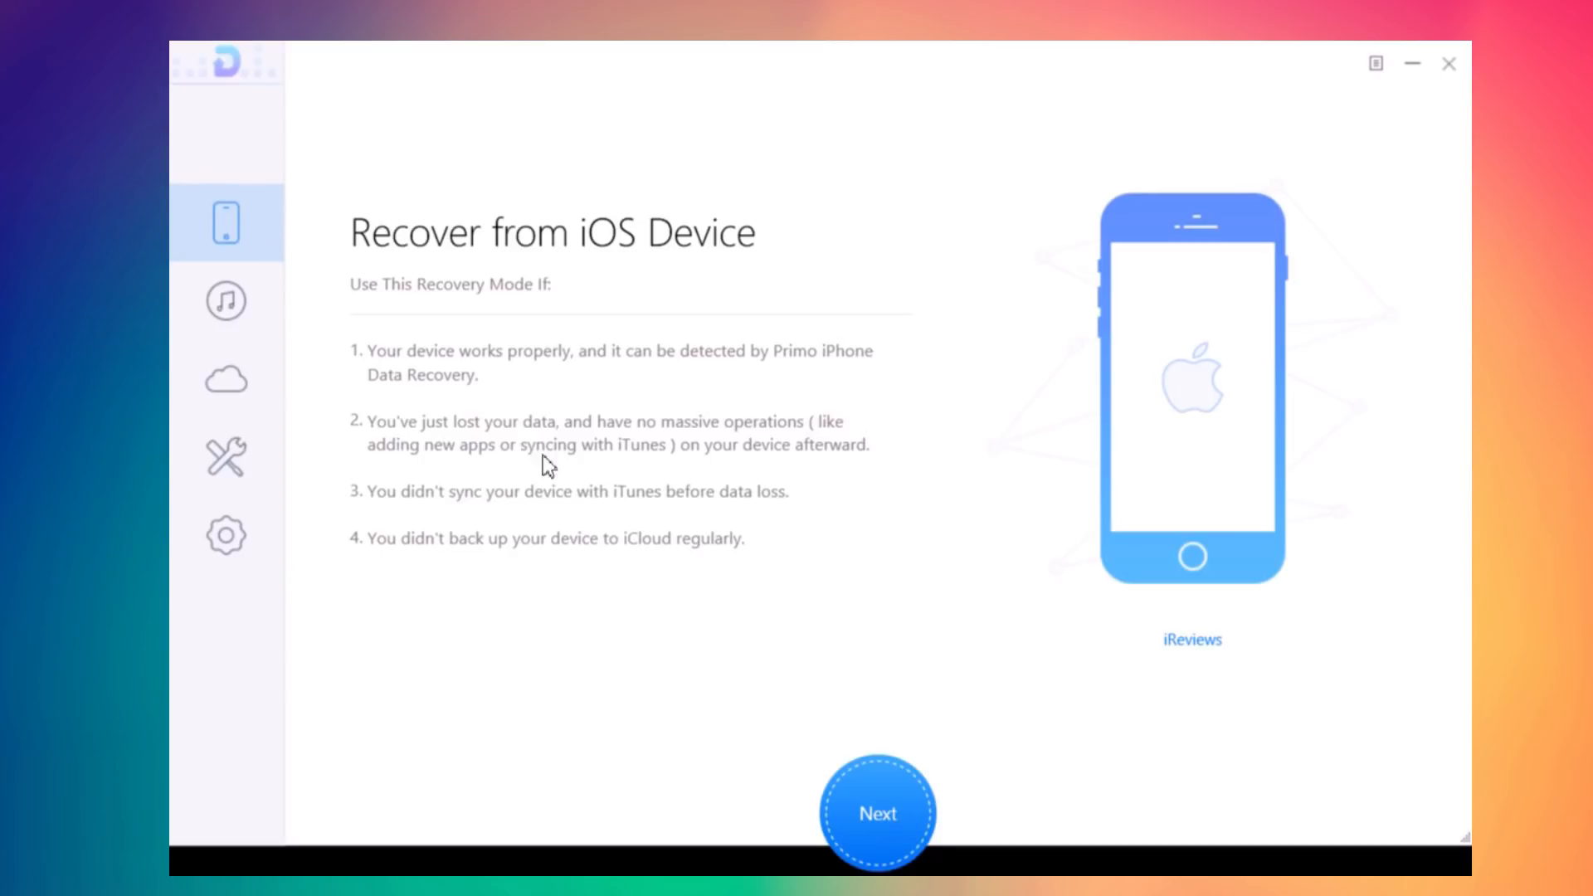
{"action": "mouse_move", "coordinate": [649, 500]}
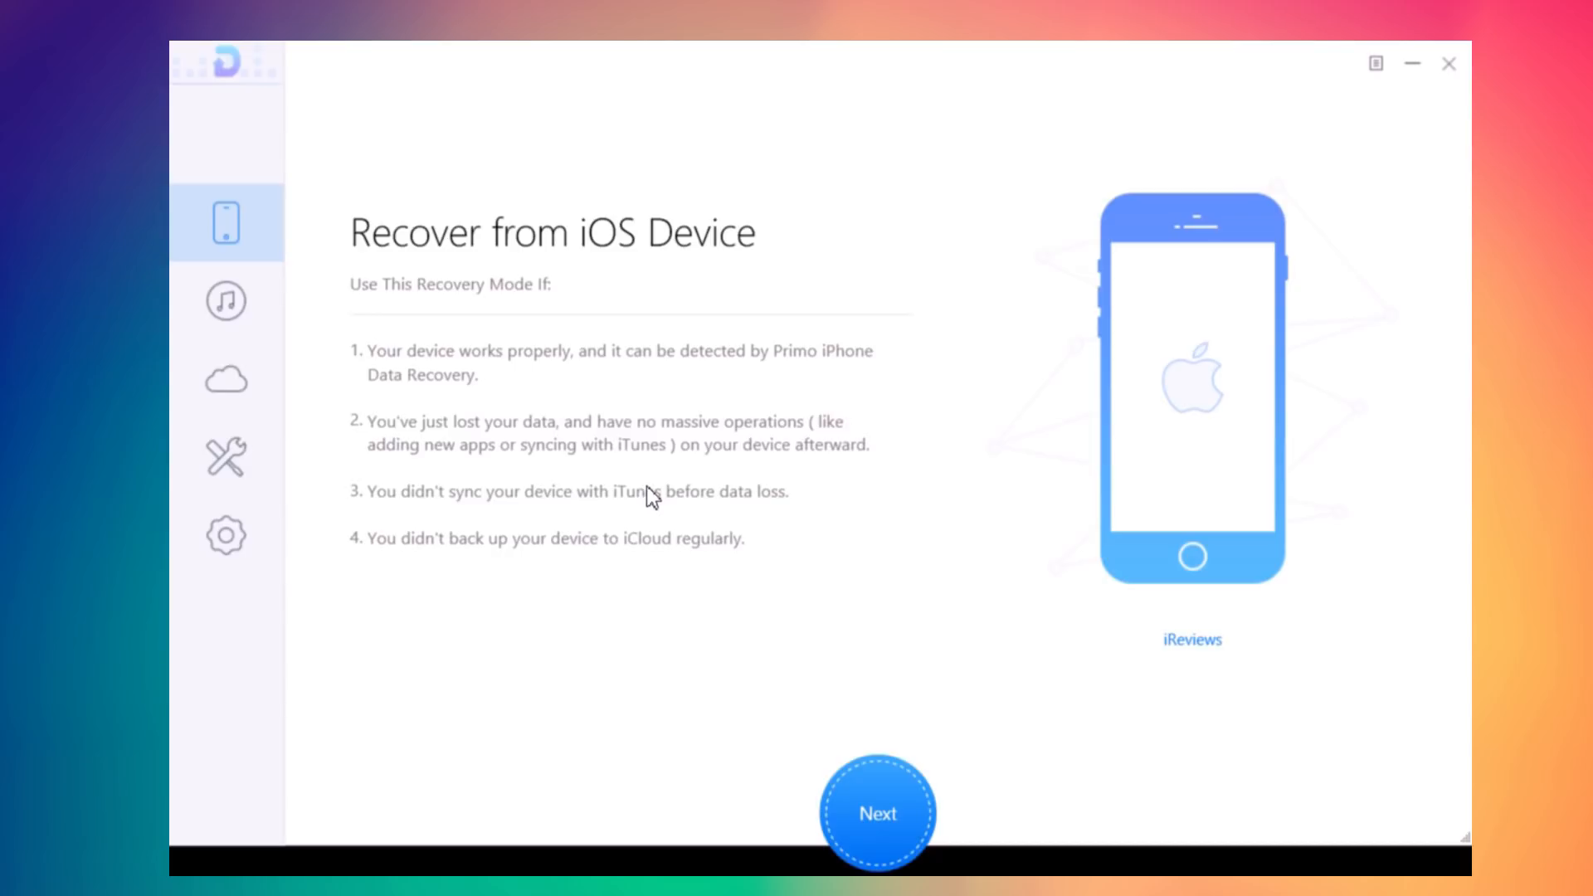
{"action": "mouse_move", "coordinate": [377, 424]}
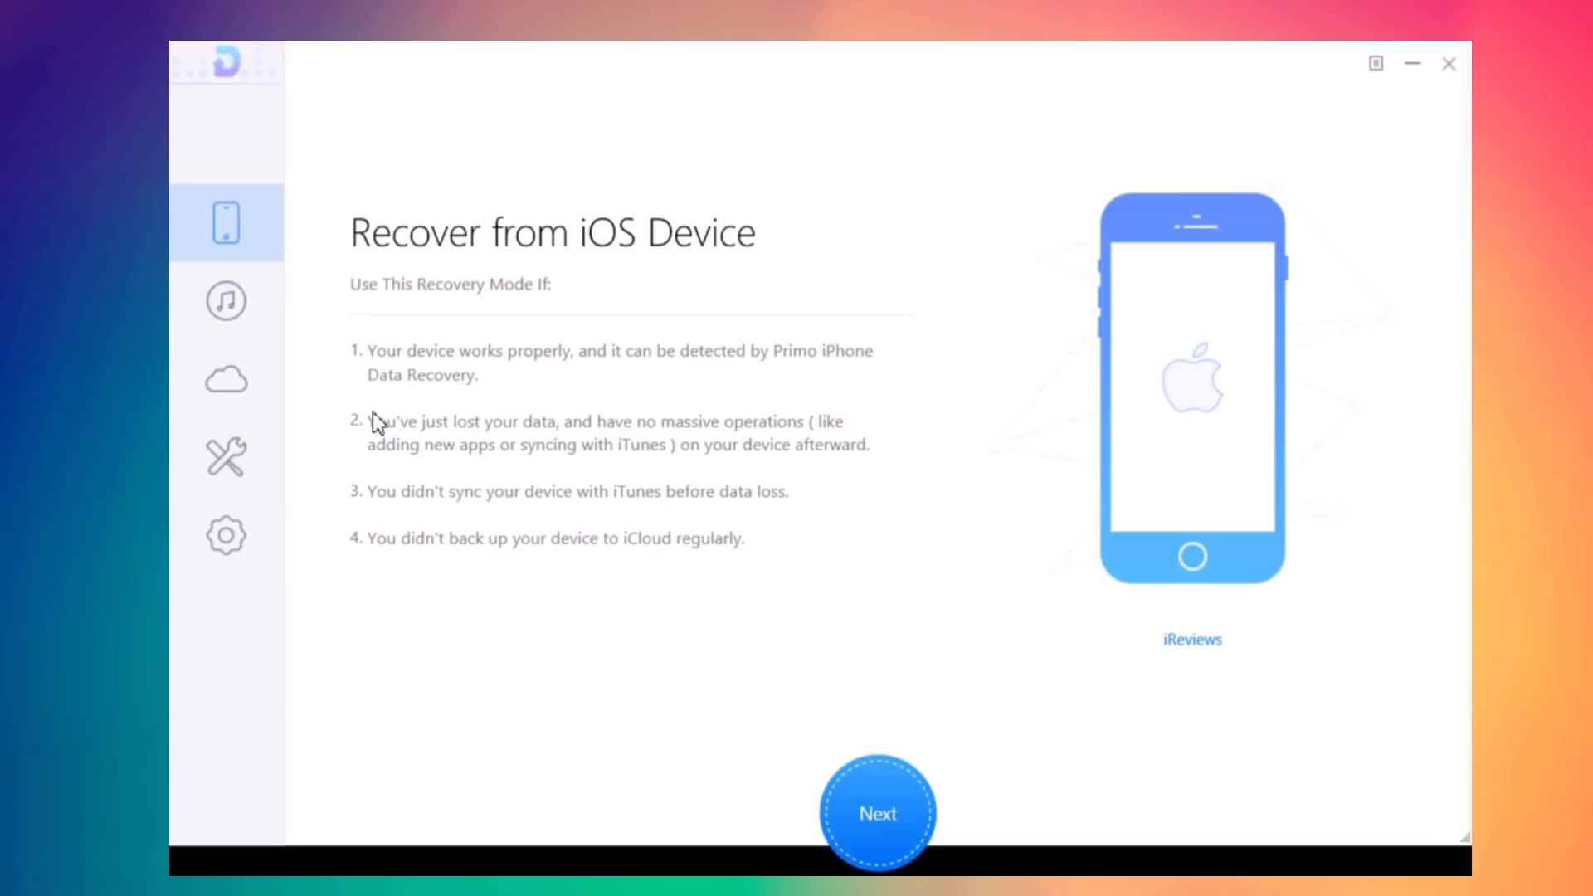
{"action": "mouse_move", "coordinate": [383, 556]}
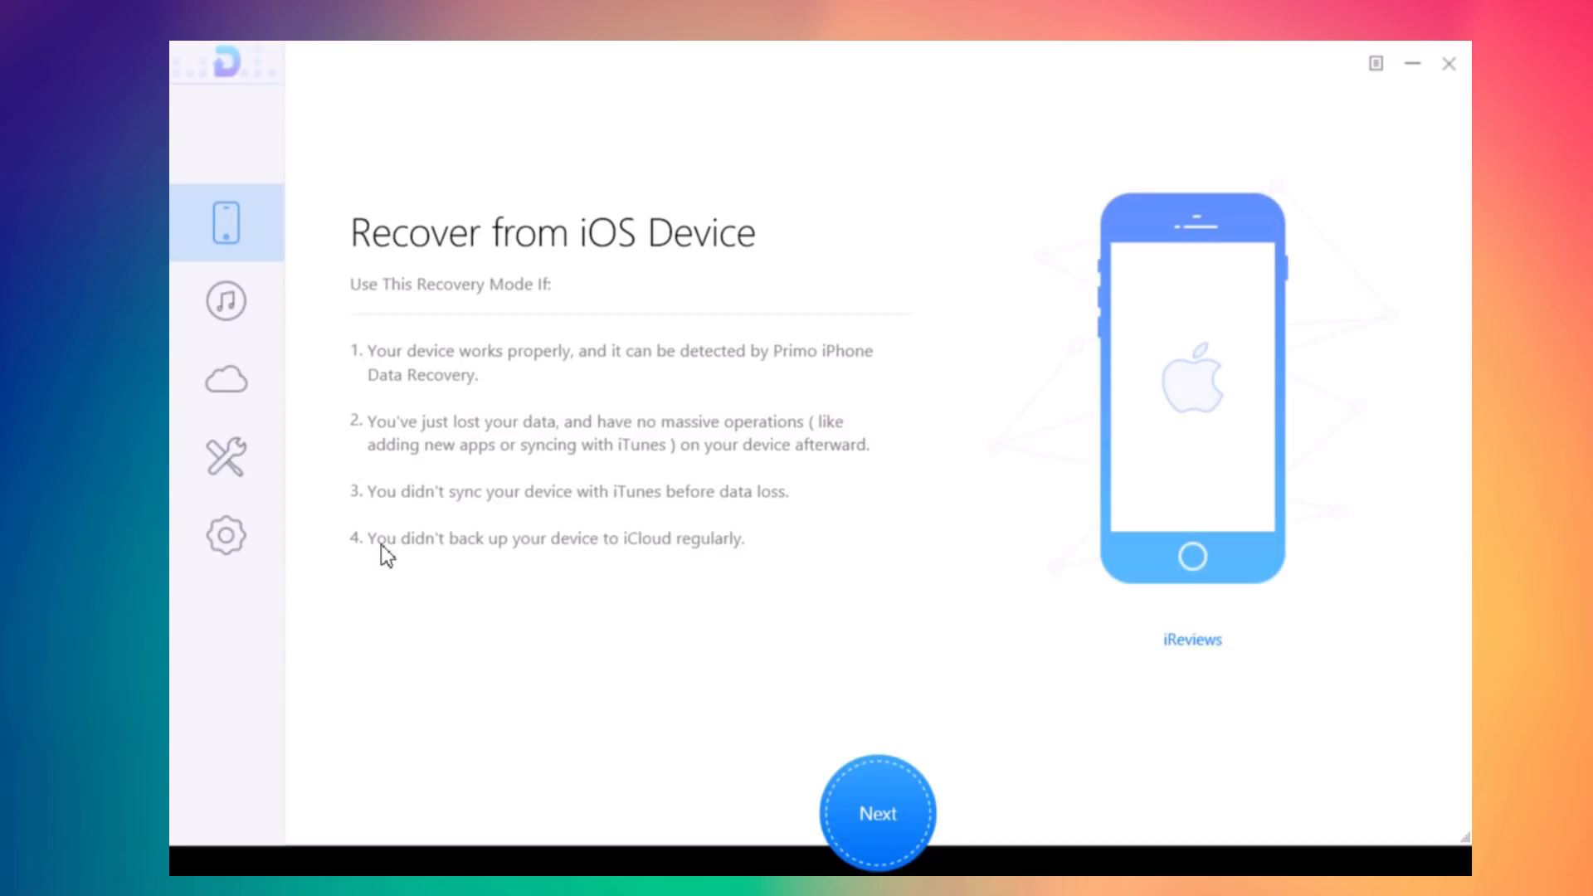
{"action": "mouse_move", "coordinate": [910, 818]}
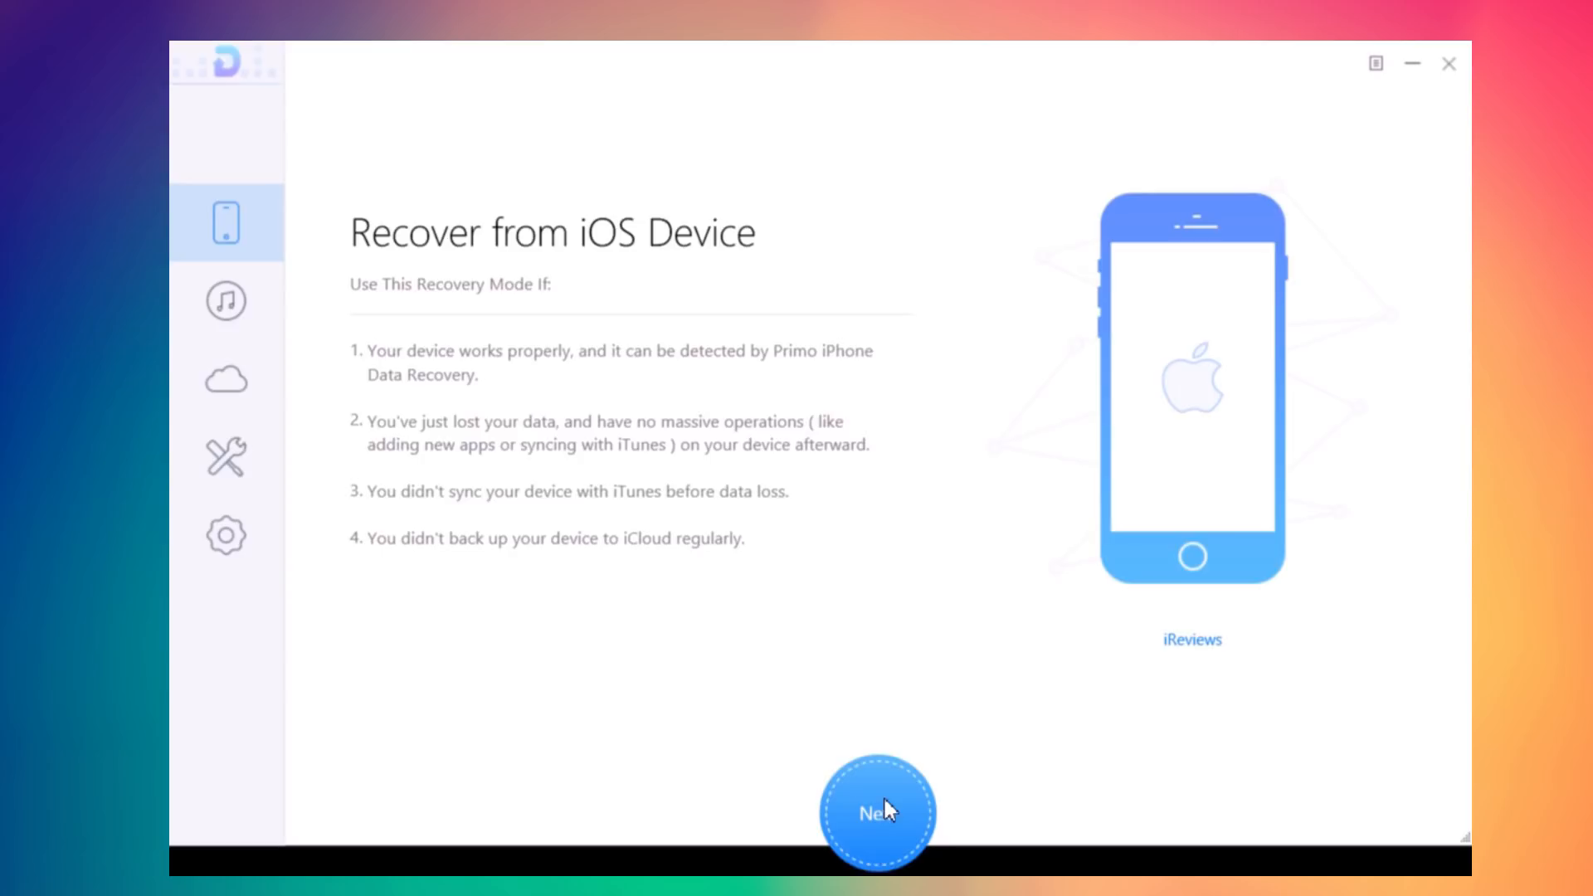
- Start analysing the connected iPhone in Recover from iOS Device mode
{"action": "left_click", "coordinate": [876, 813]}
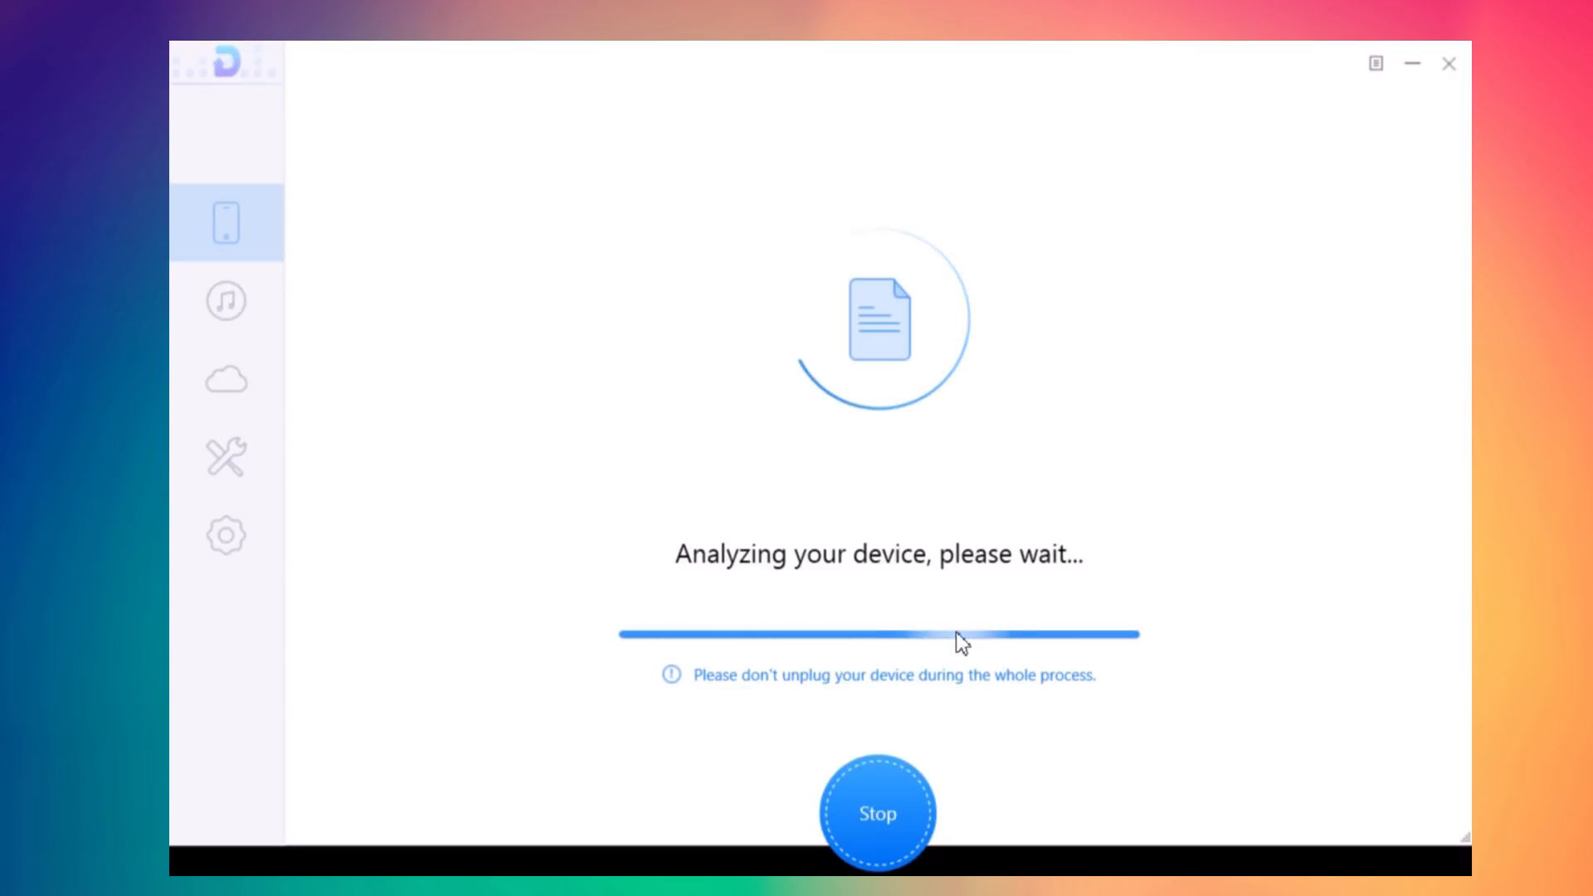
{"action": "mouse_move", "coordinate": [1125, 410]}
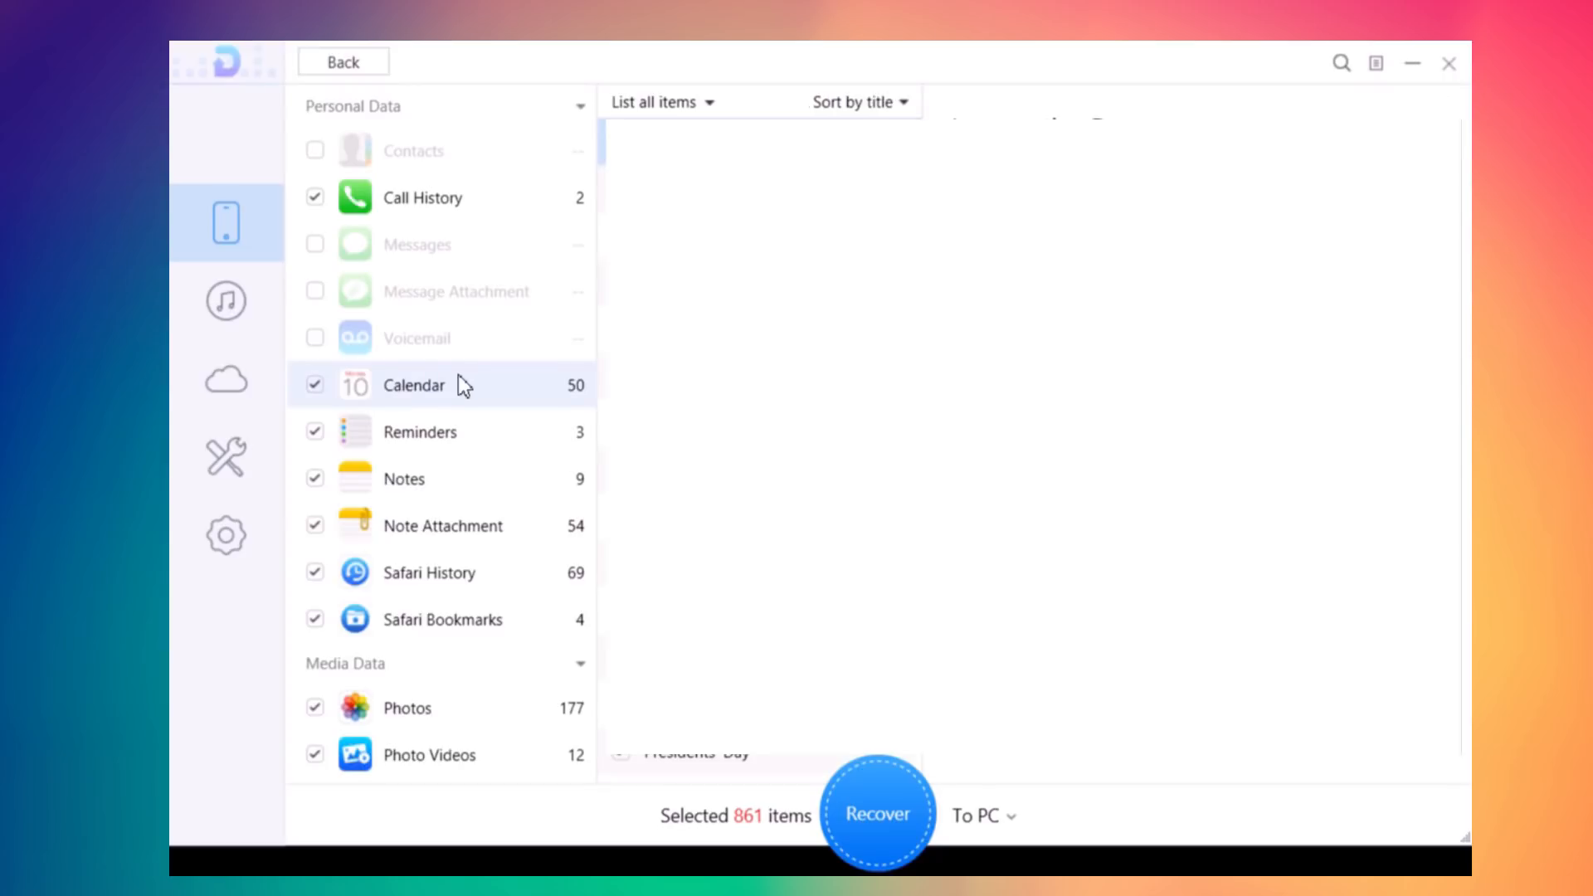
{"action": "mouse_move", "coordinate": [497, 468]}
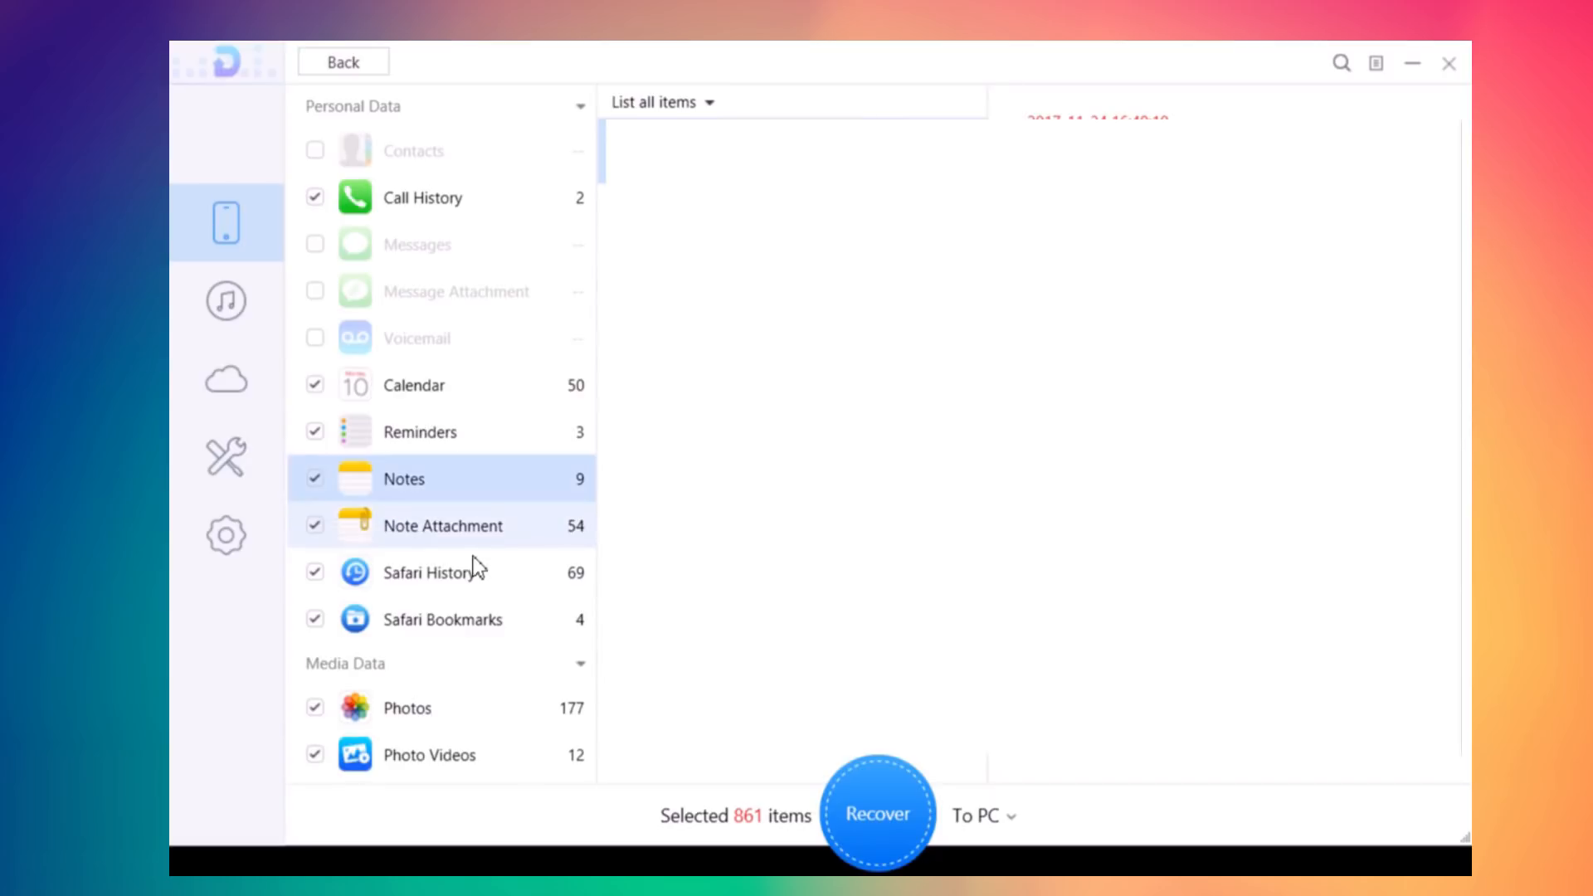
- Preview the recovered Safari History, Safari Bookmarks and Photo Videos thumbnails among the 861 items
{"action": "left_click", "coordinate": [428, 573]}
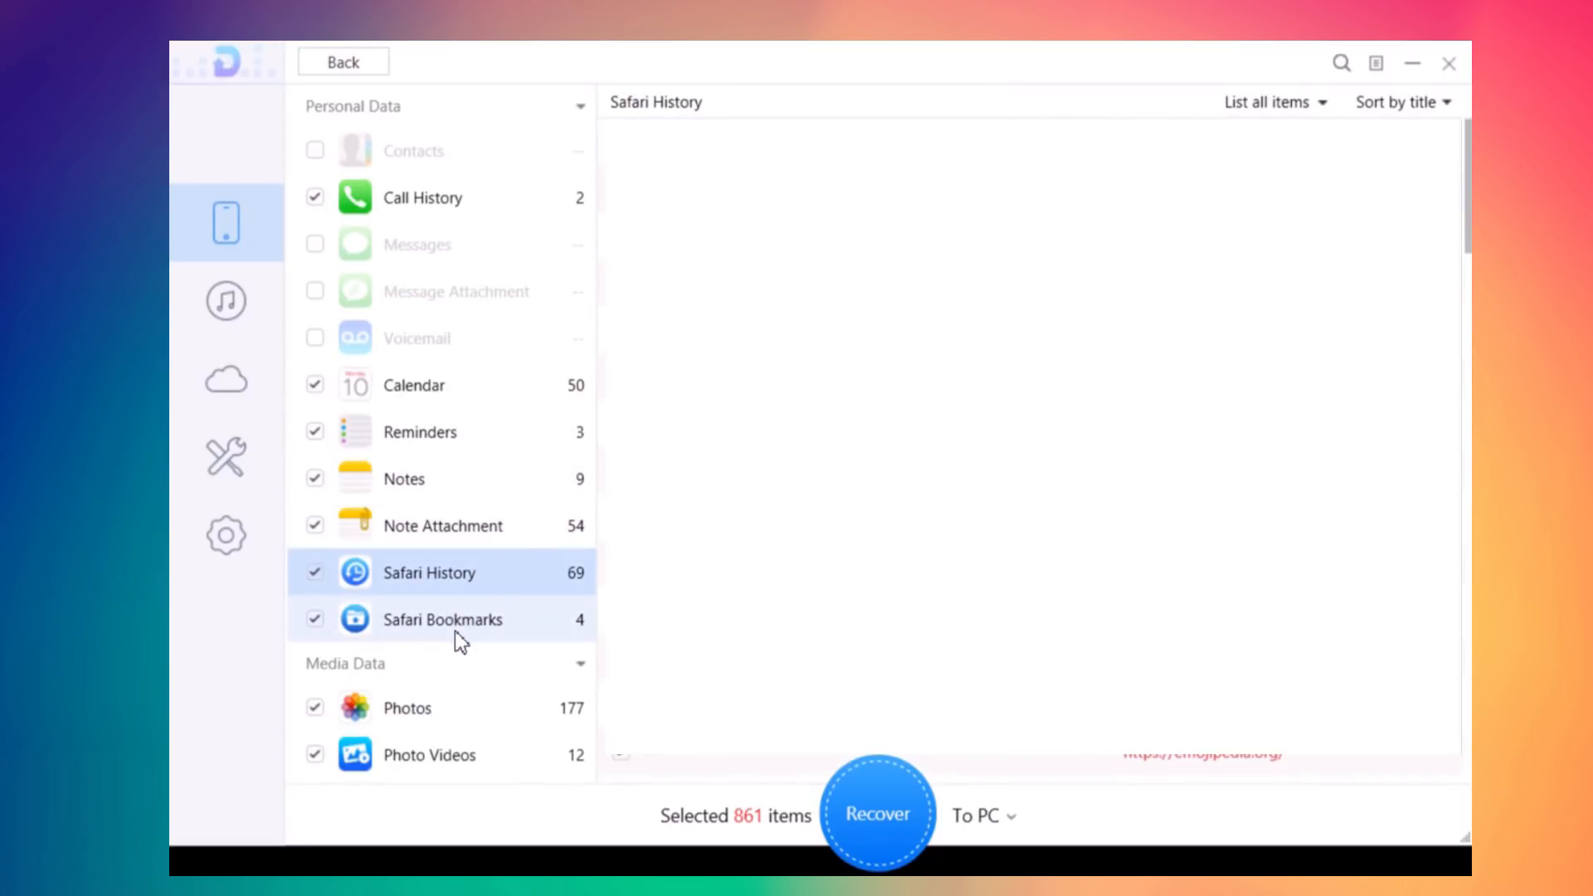
{"action": "left_click", "coordinate": [443, 619]}
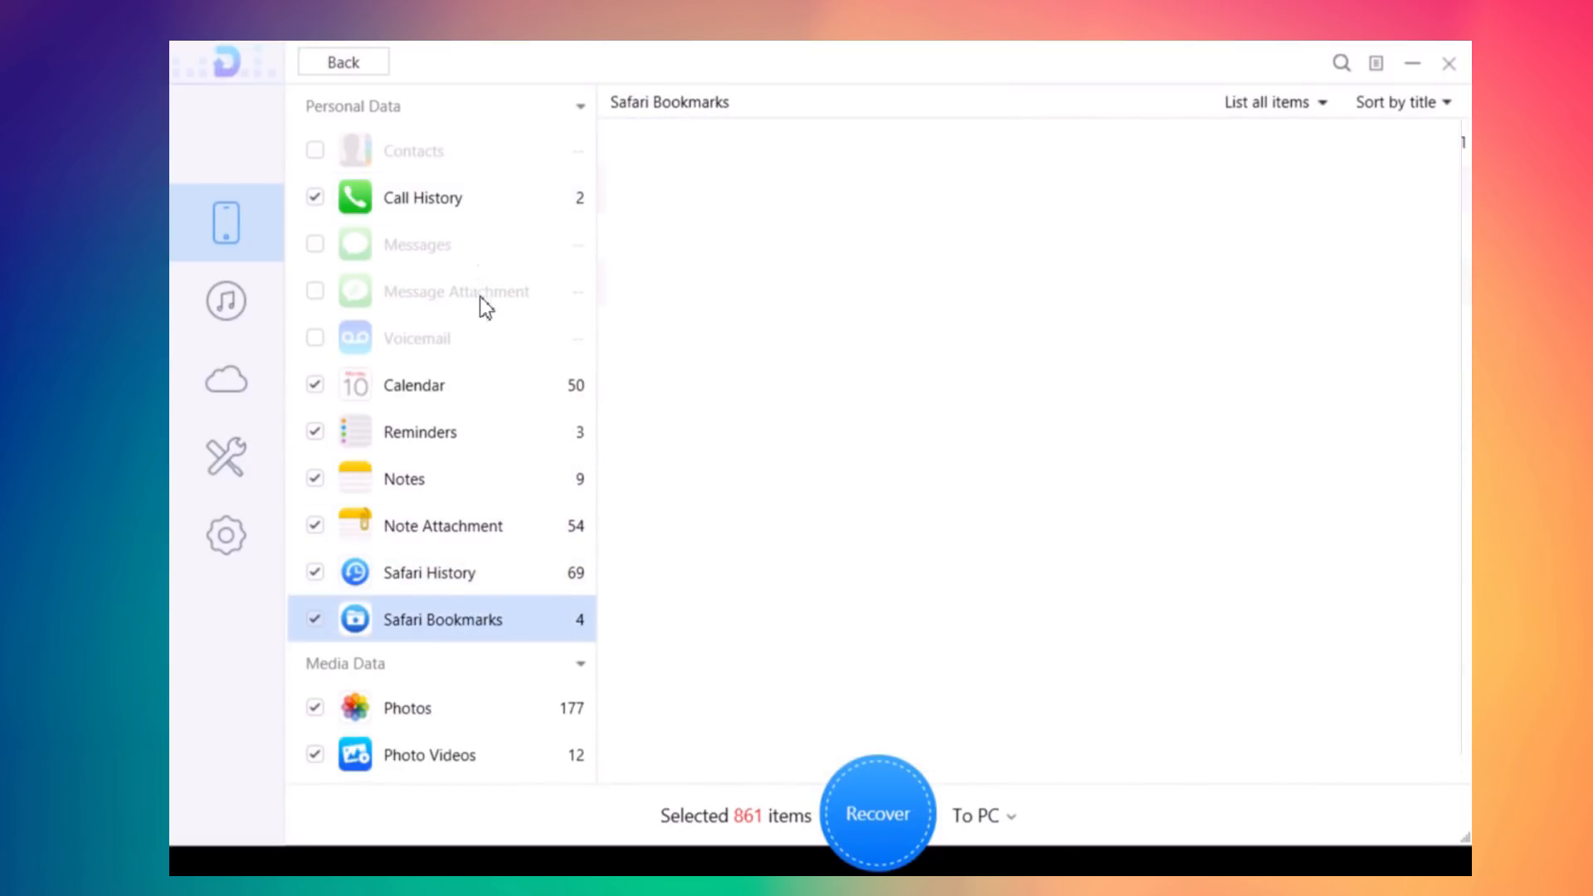
{"action": "scroll", "scroll_direction": "down", "scroll_amount": 3}
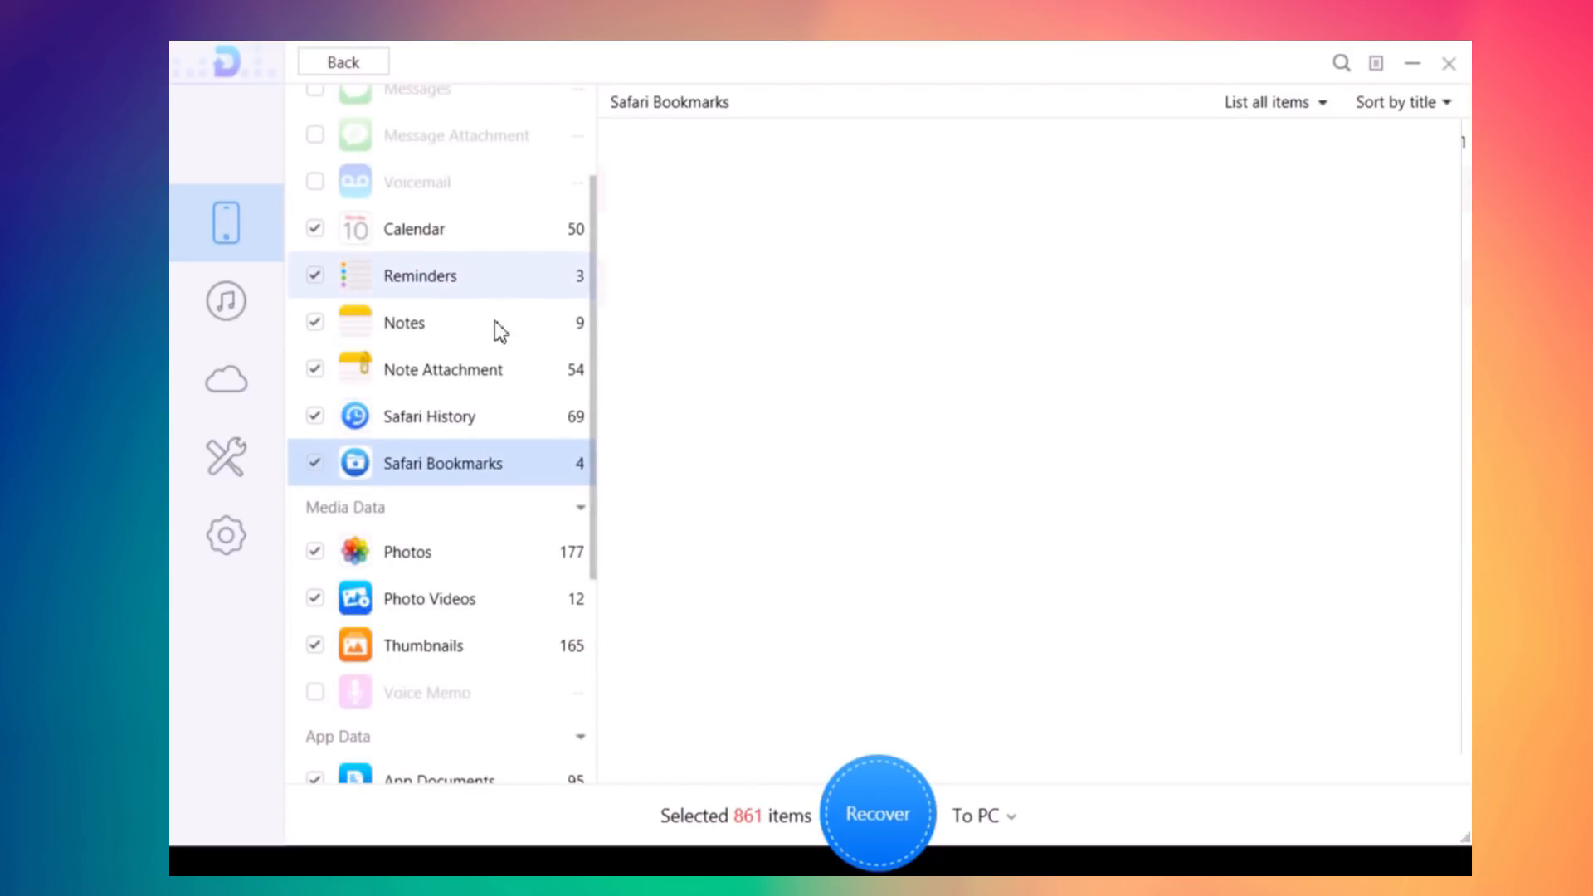
{"action": "mouse_move", "coordinate": [483, 557]}
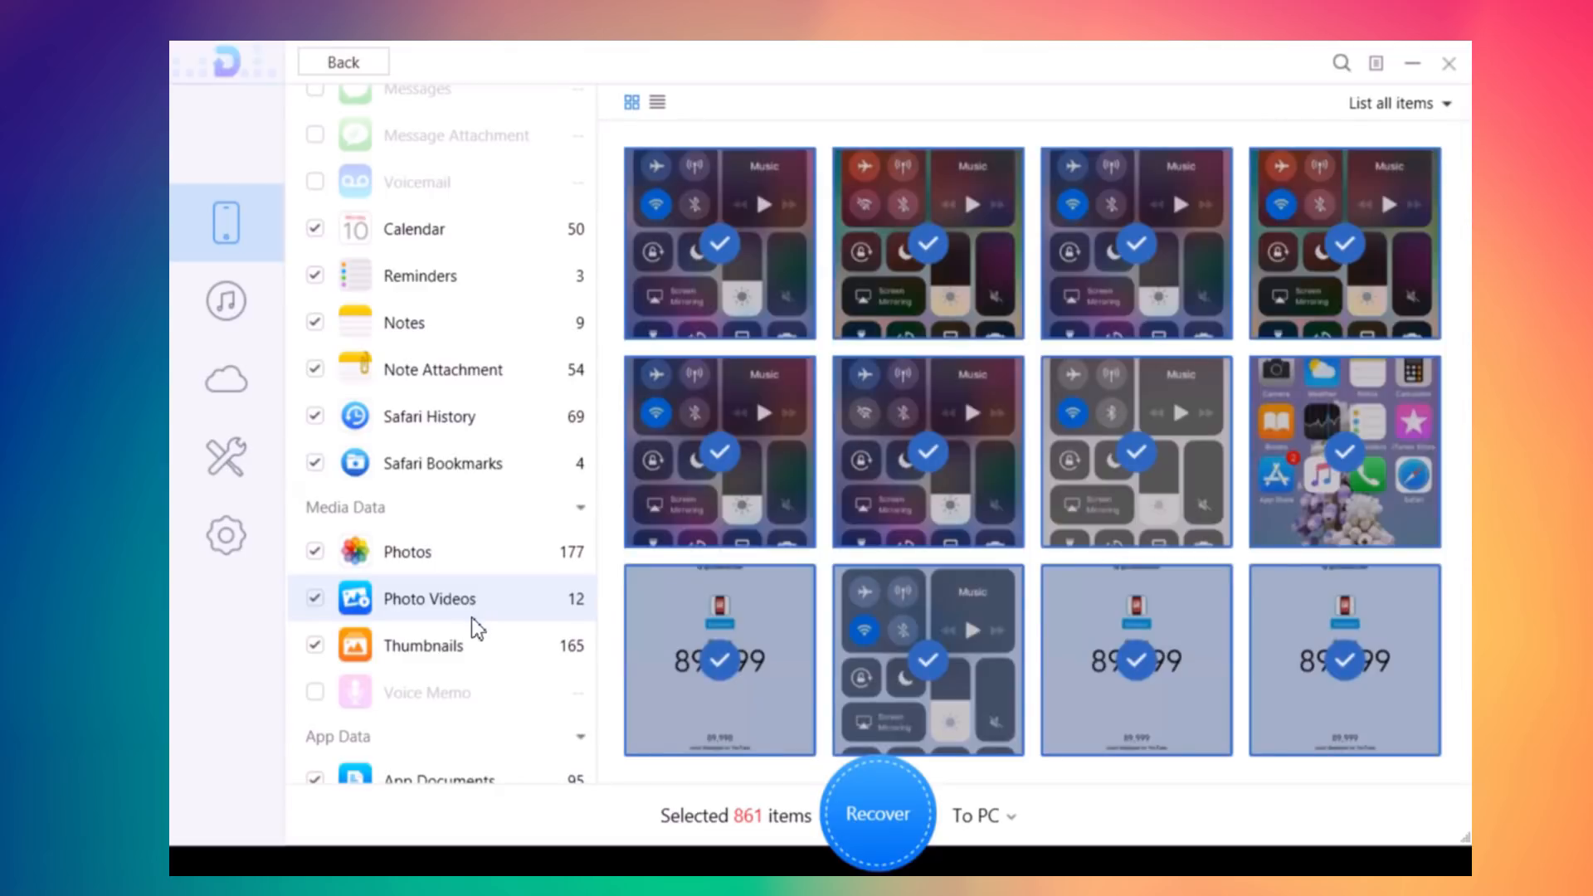
{"action": "mouse_move", "coordinate": [478, 587]}
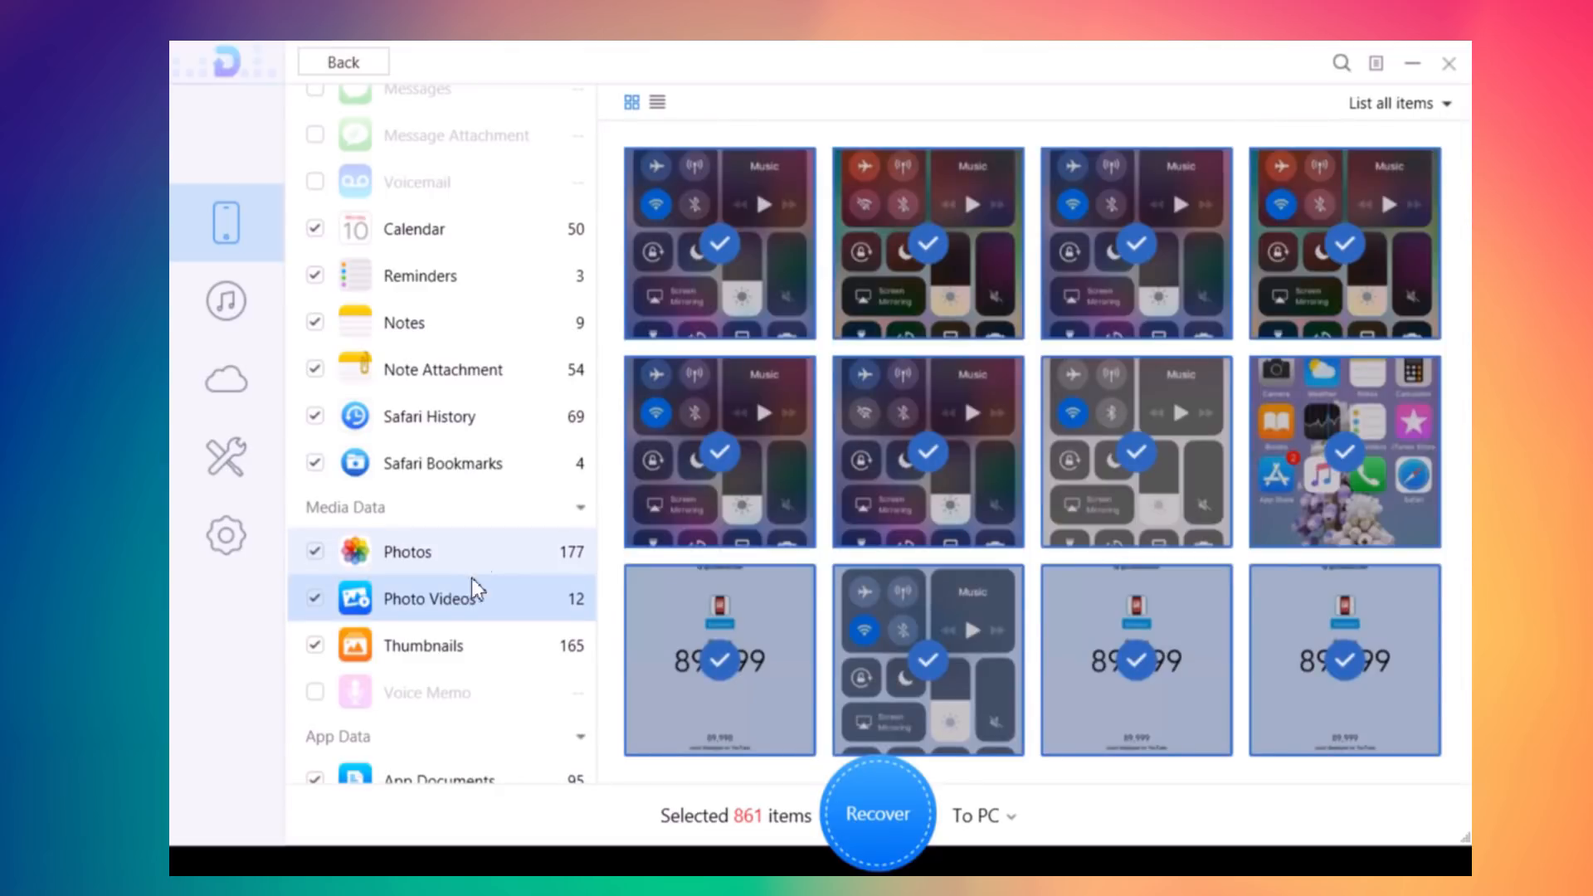
{"action": "scroll", "scroll_direction": "down", "scroll_amount": 3}
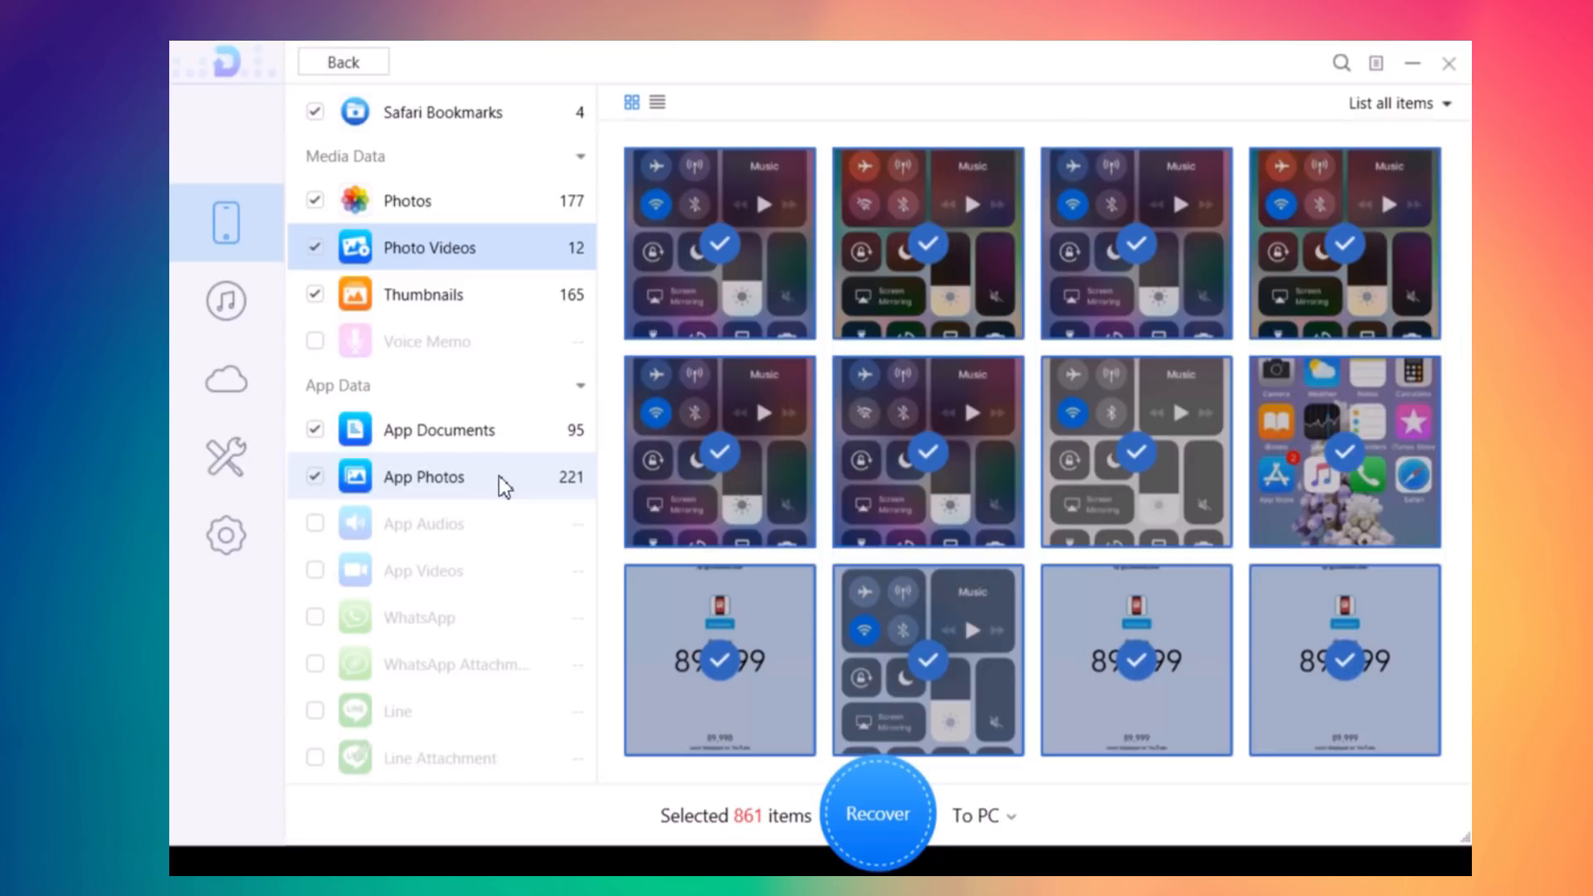
{"action": "scroll", "scroll_direction": "up", "scroll_amount": 3}
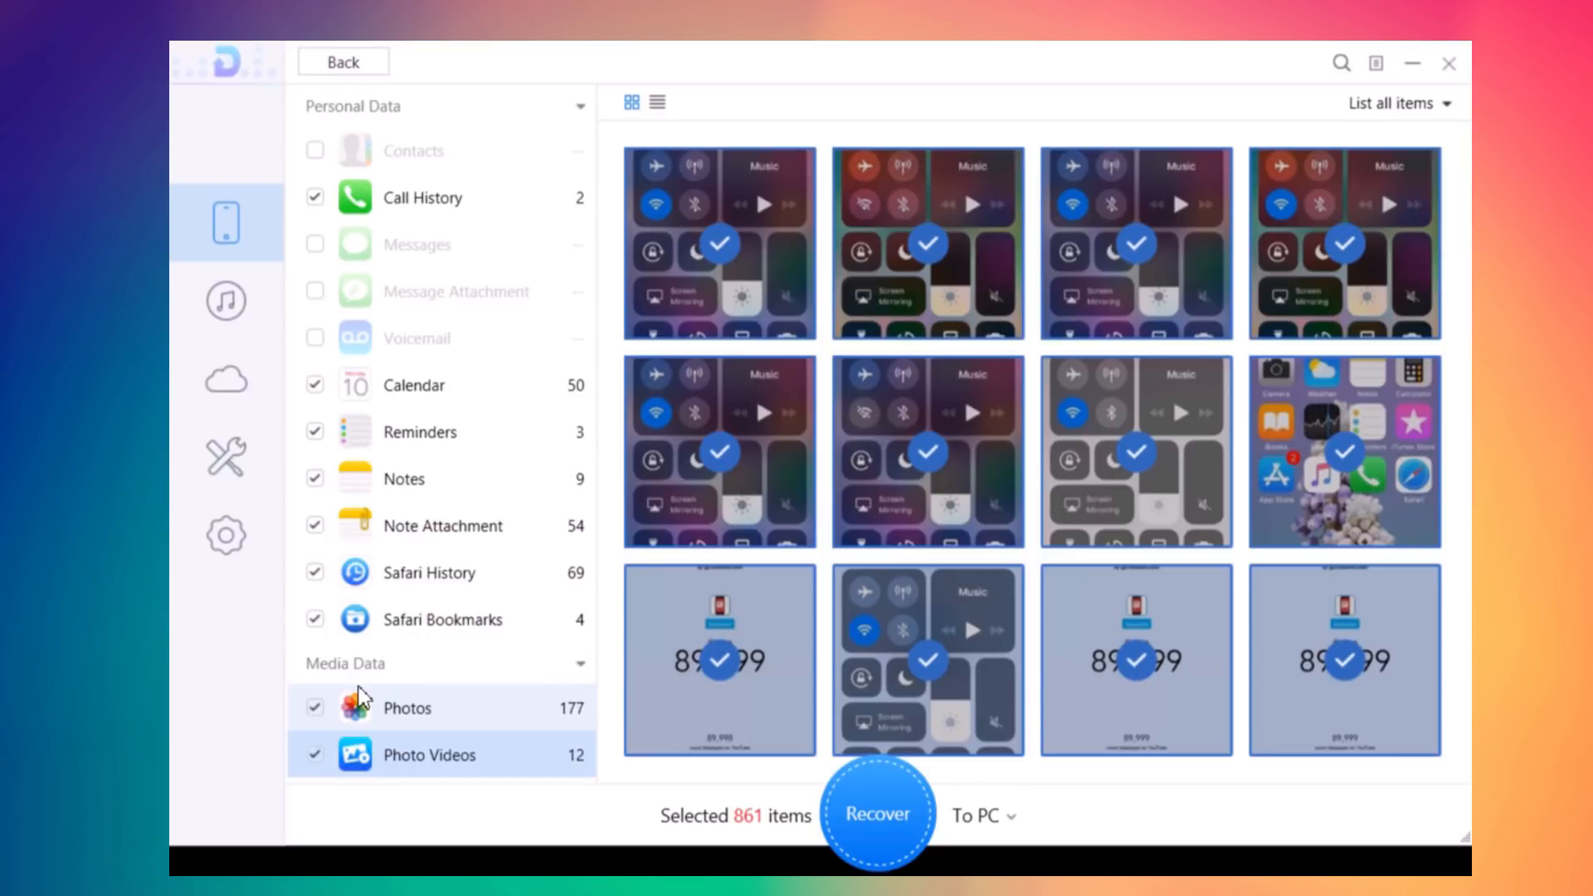
{"action": "scroll", "scroll_direction": "down", "scroll_amount": 3}
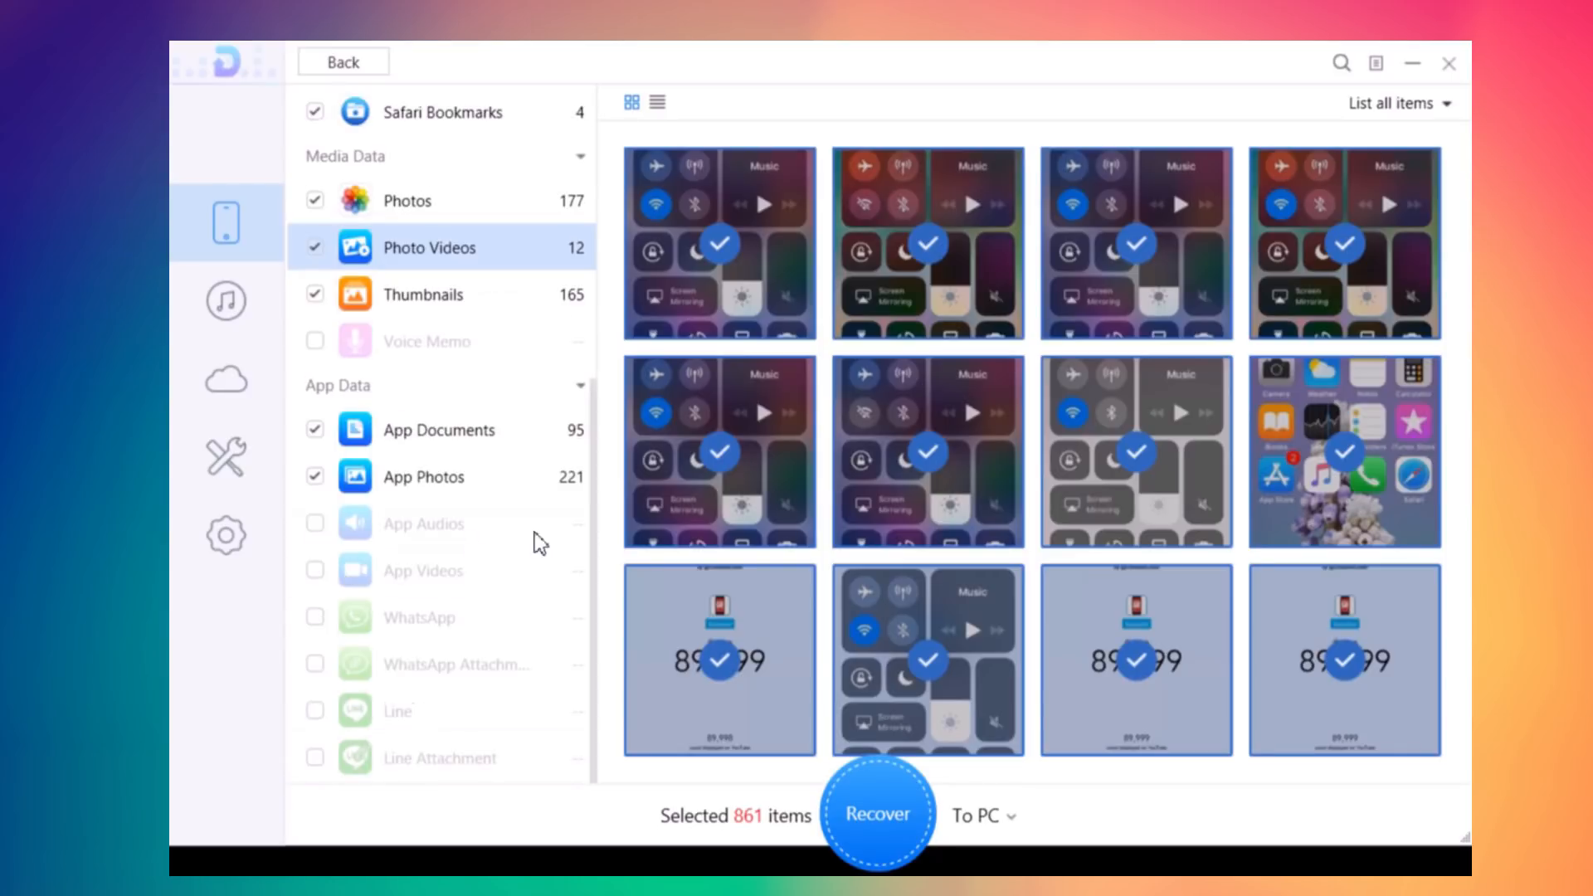
- Recover the 861 selected items from the iPhone, finishing with 807 recovered
{"action": "left_click", "coordinate": [876, 813]}
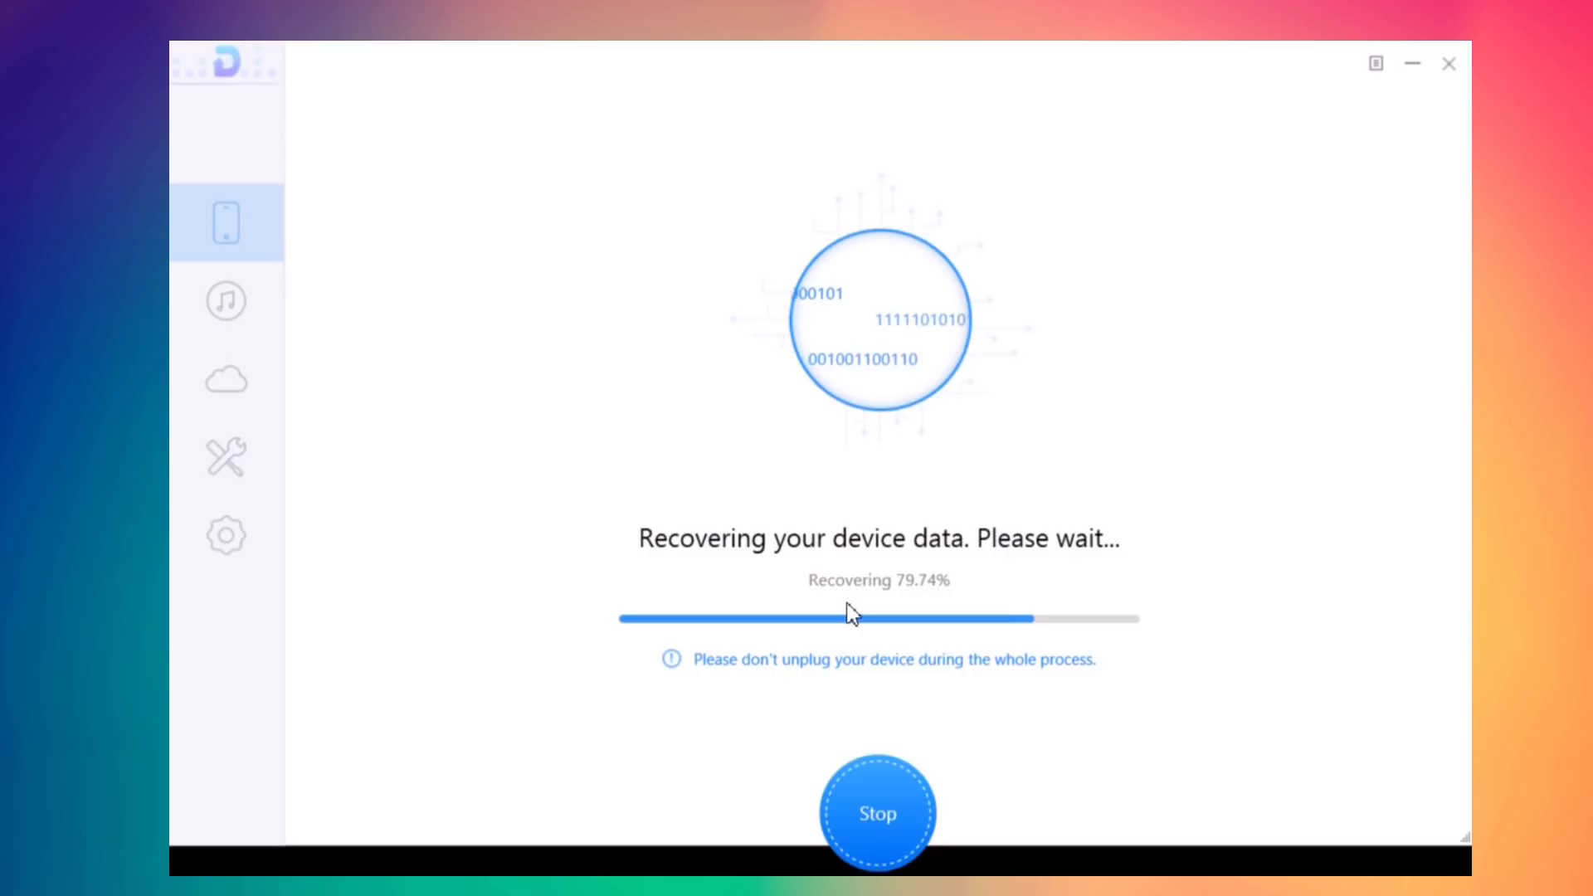
{"action": "mouse_move", "coordinate": [903, 712]}
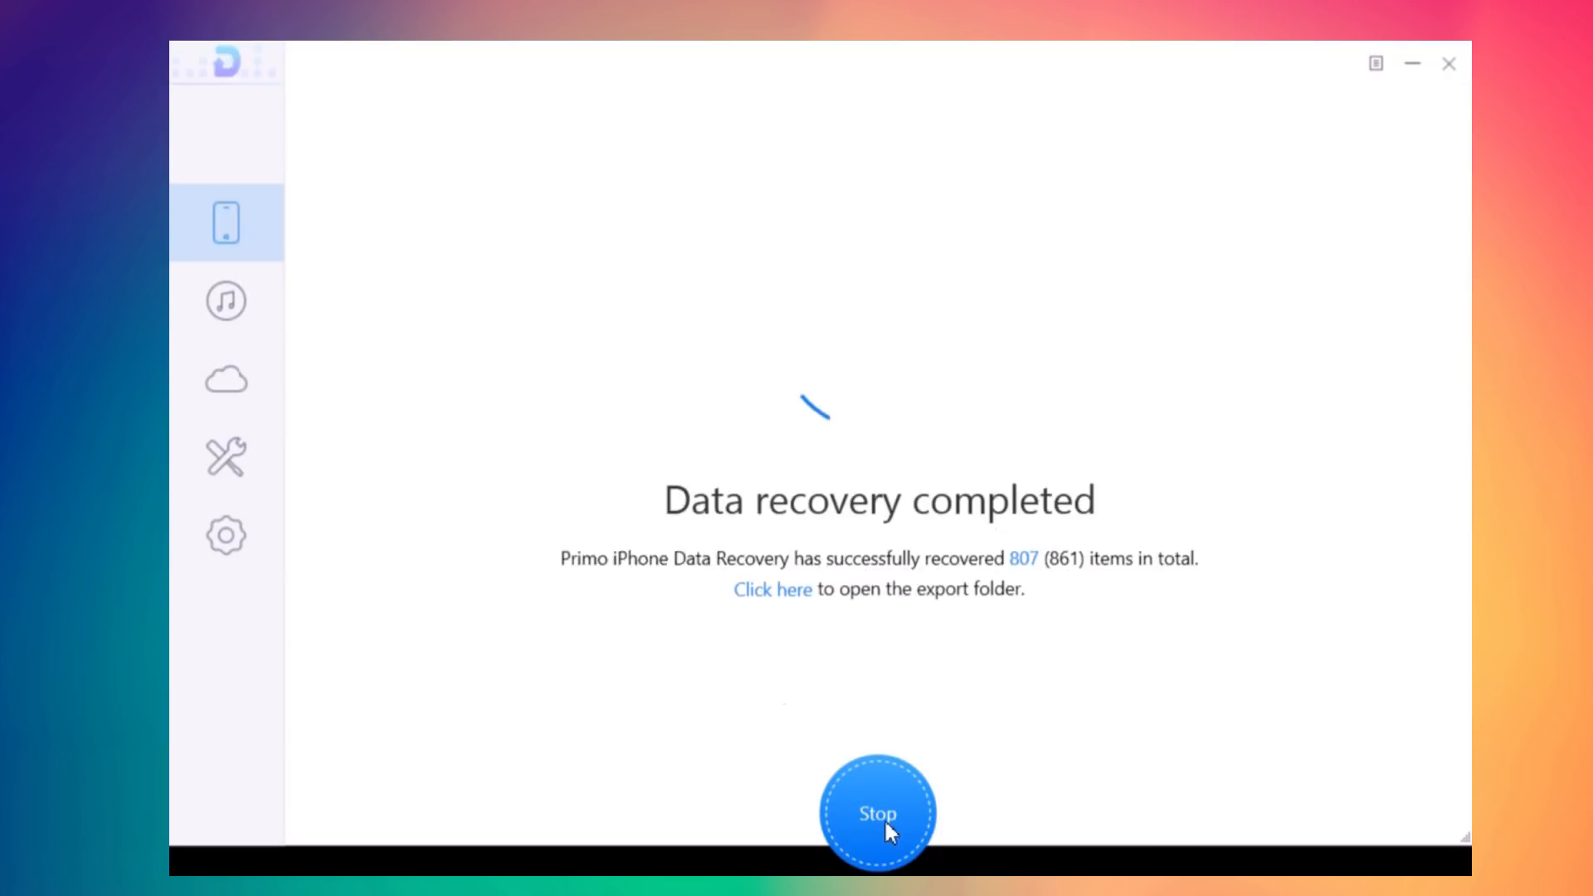
{"action": "left_click", "coordinate": [876, 814]}
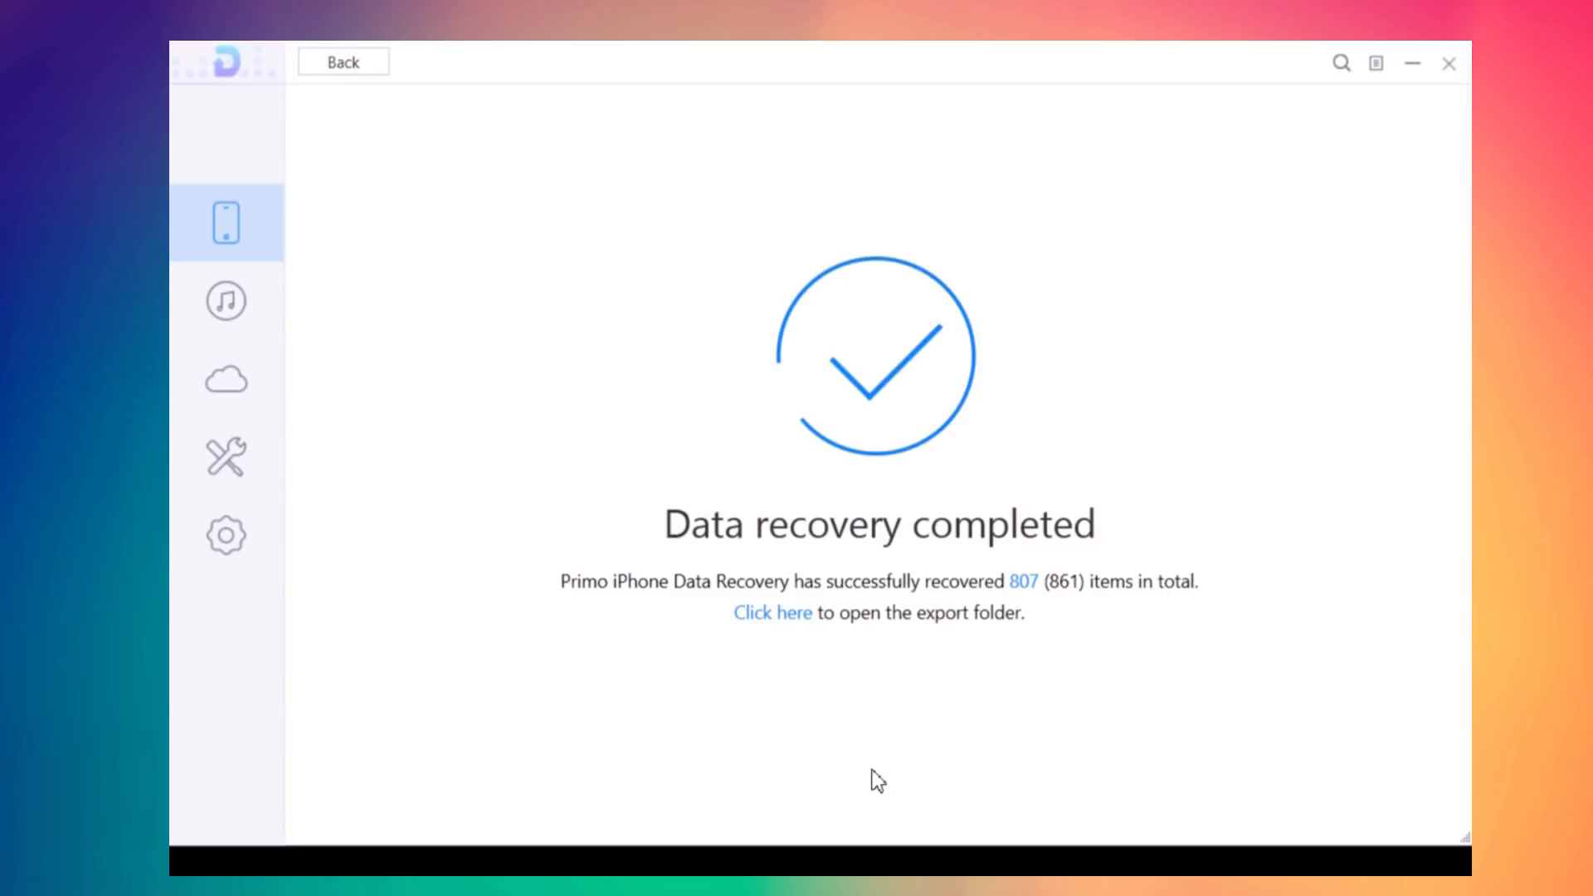
{"action": "mouse_move", "coordinate": [241, 214]}
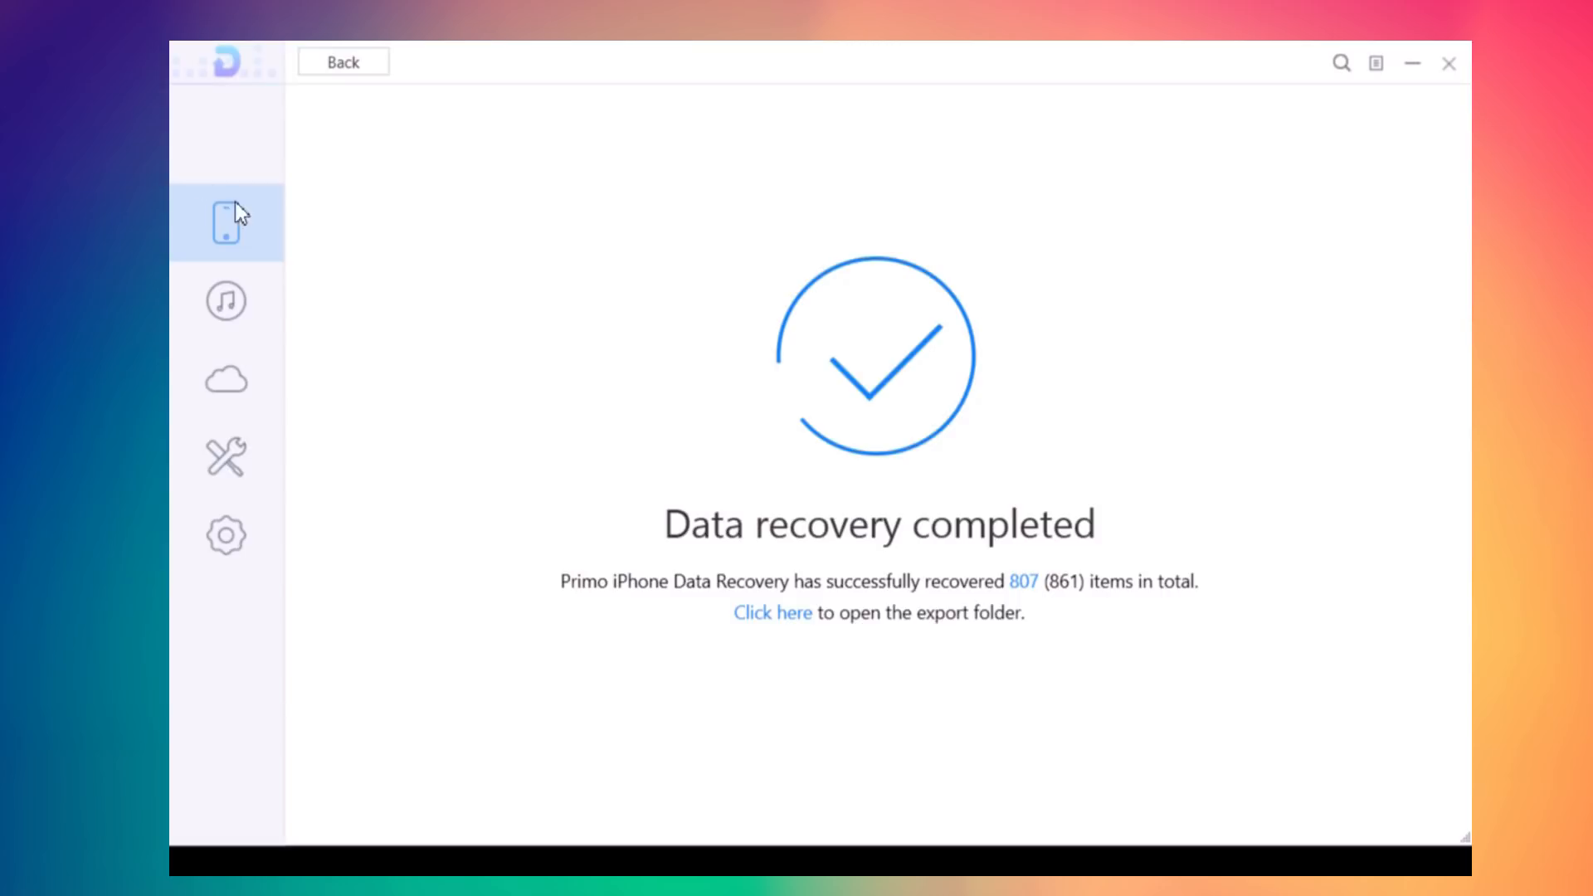
- Switch to Recover from iTunes Backup mode and list the backups on the computer
{"action": "left_click", "coordinate": [226, 300]}
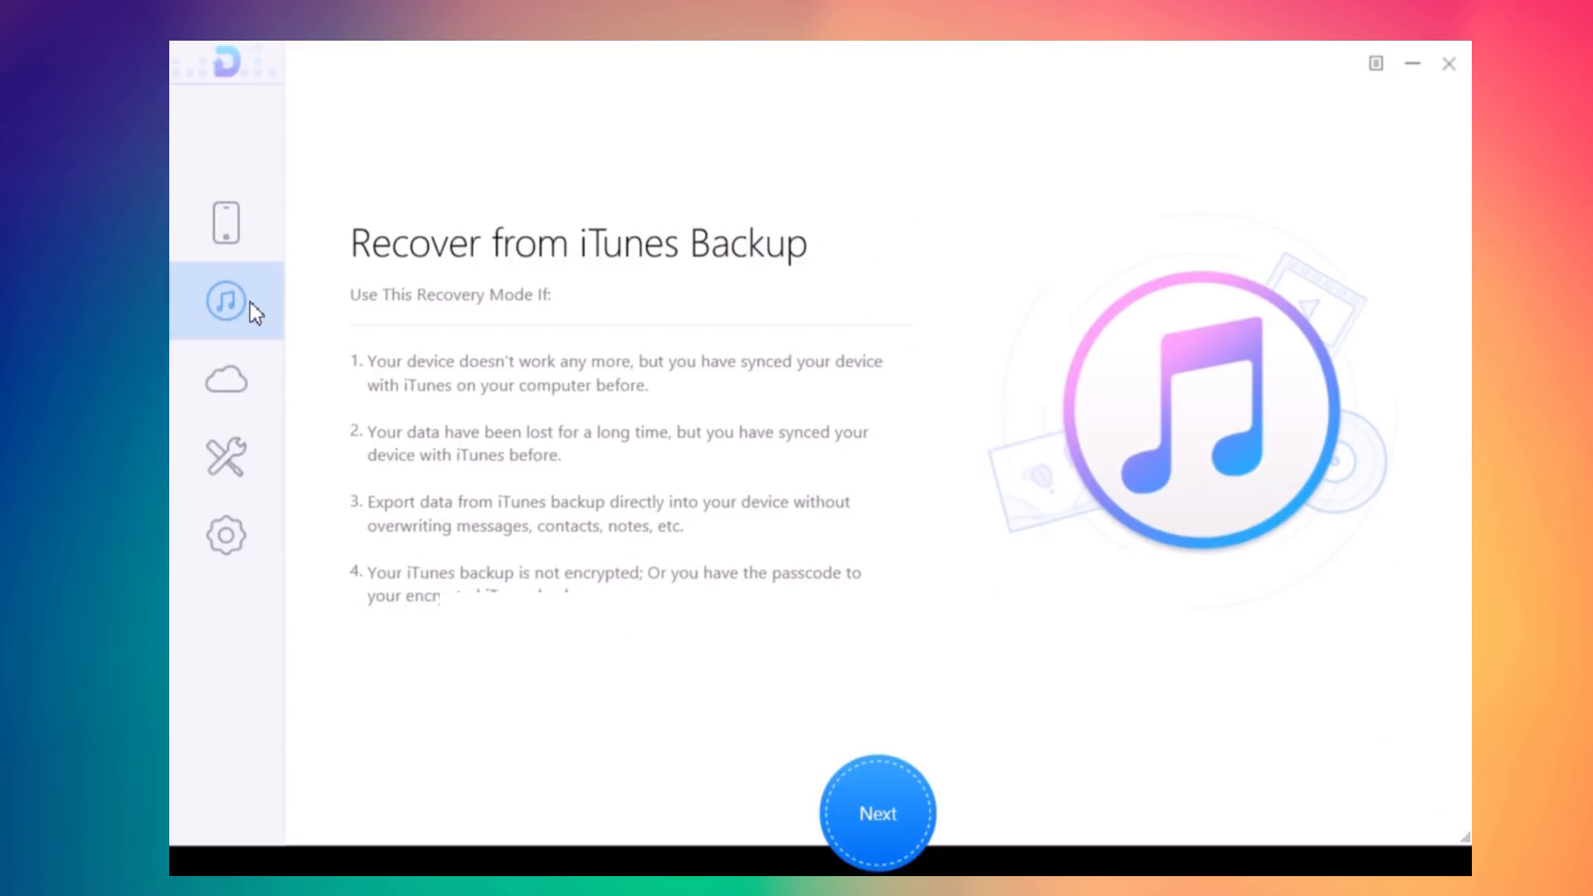
{"action": "mouse_move", "coordinate": [868, 775]}
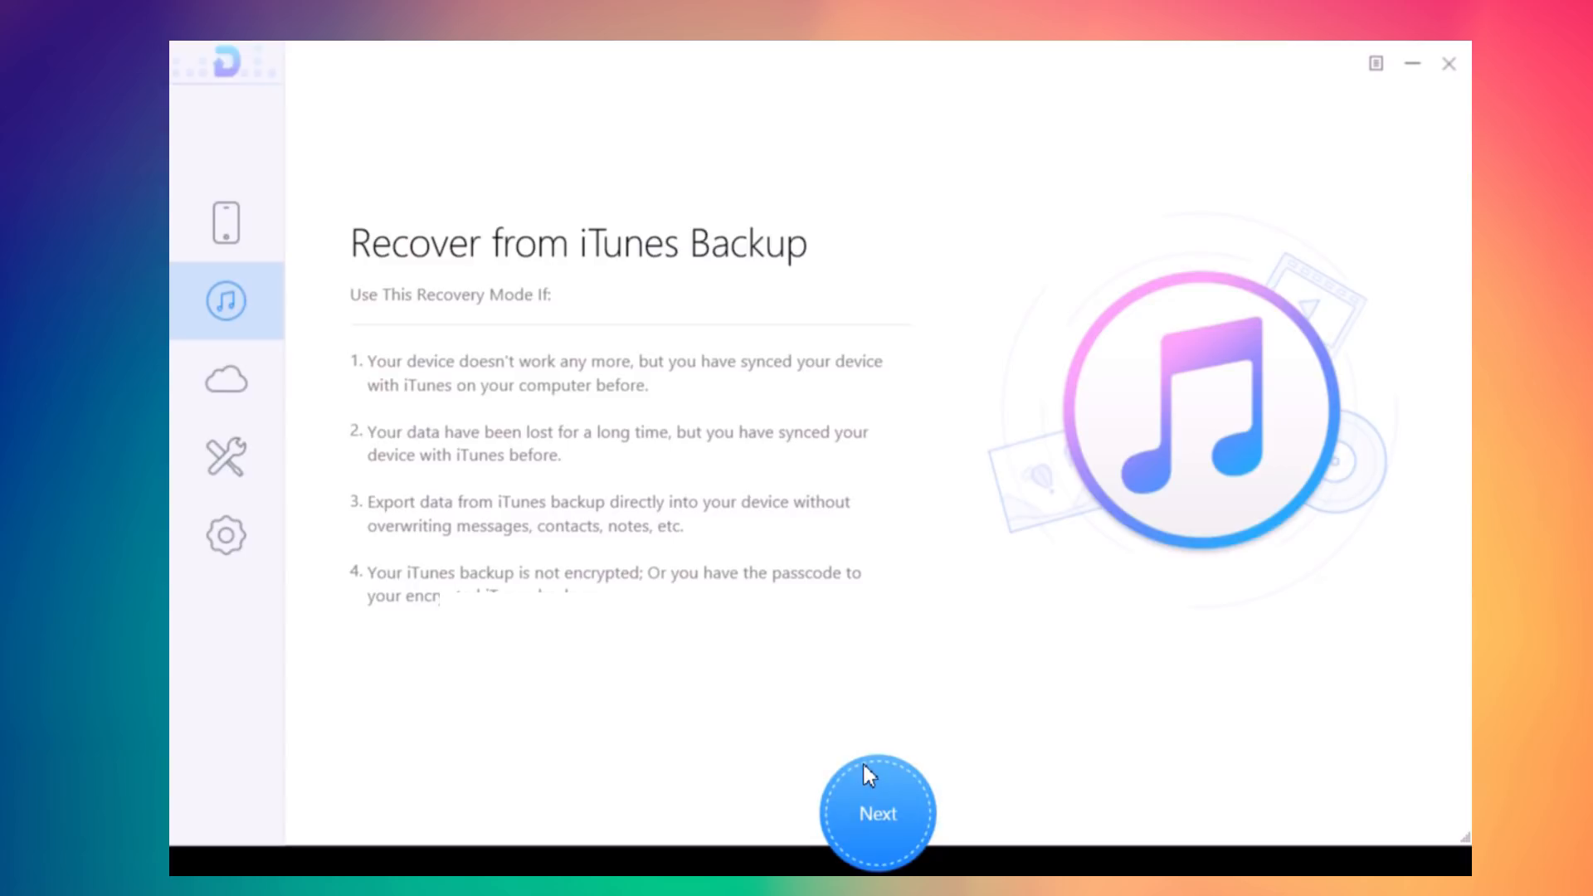
{"action": "left_click", "coordinate": [877, 813]}
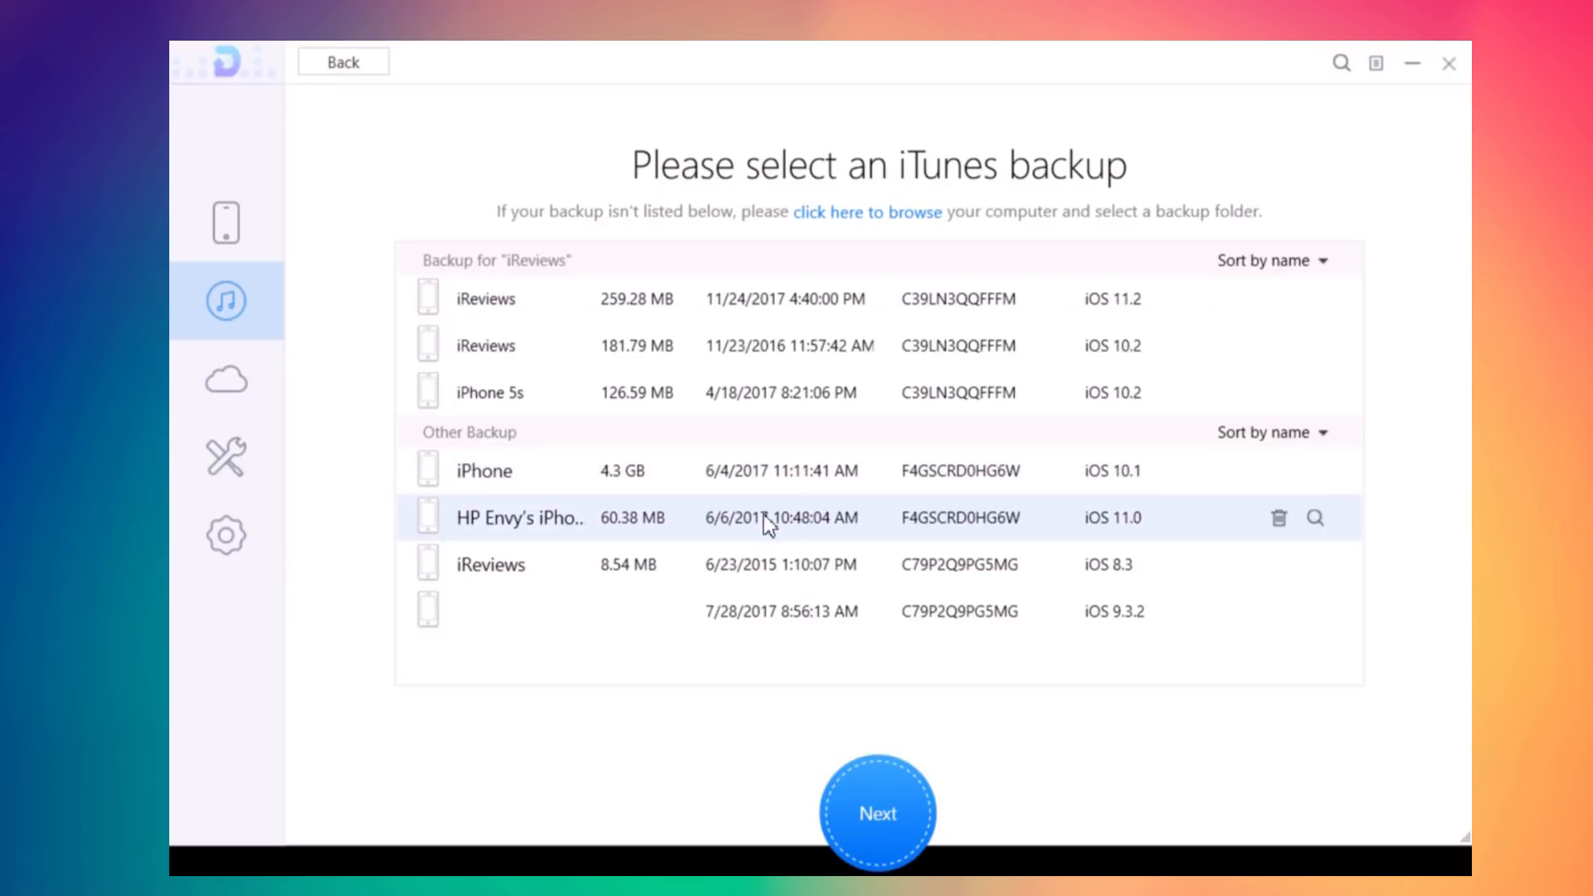
{"action": "mouse_move", "coordinate": [777, 247]}
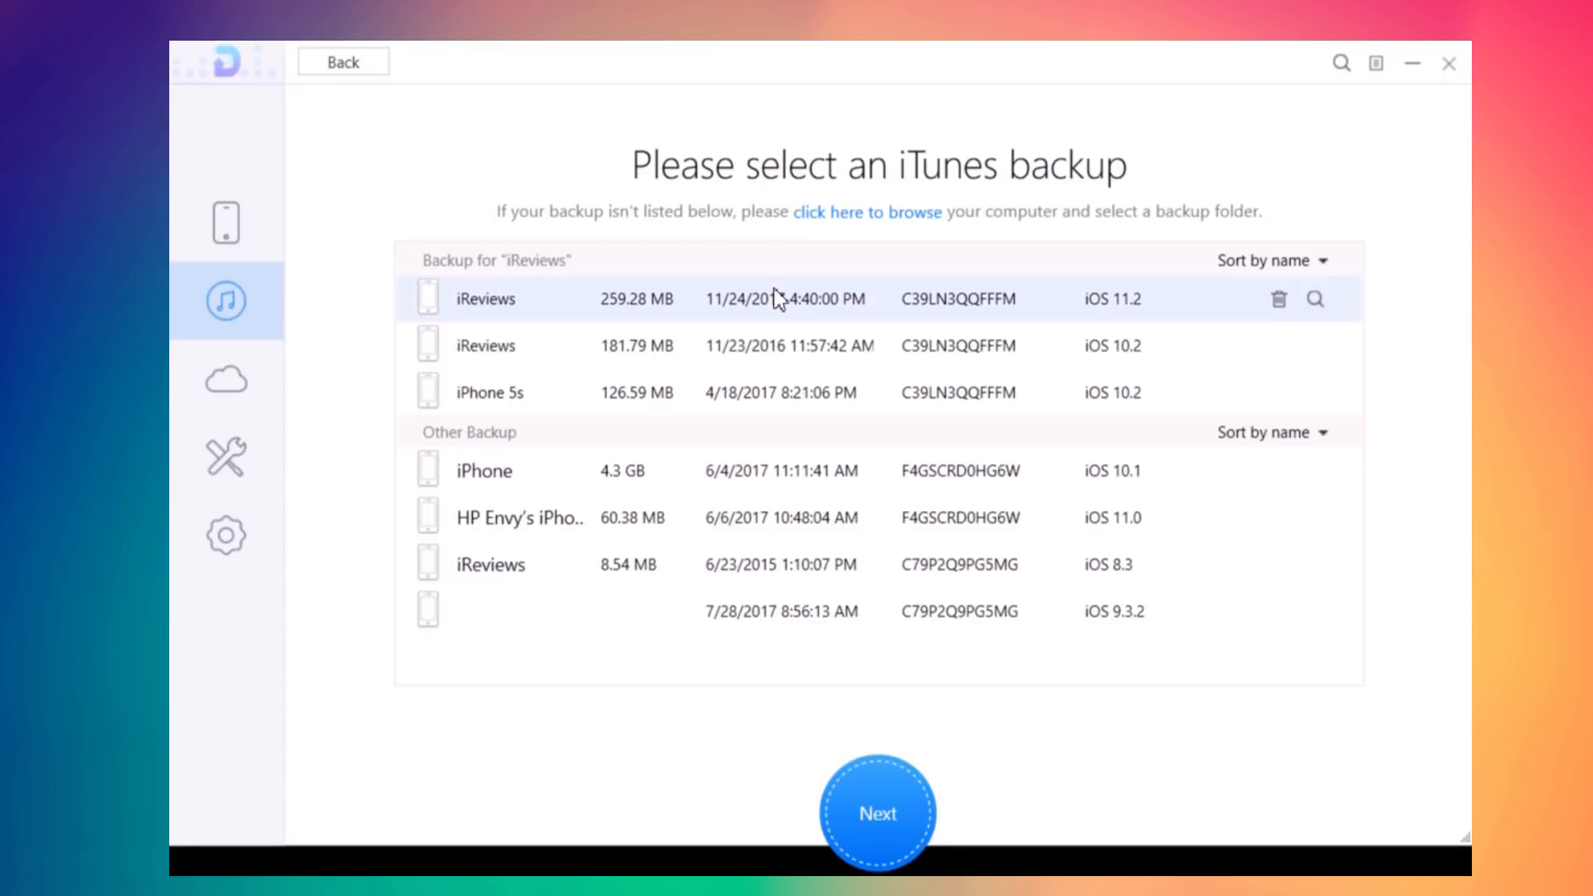
{"action": "mouse_move", "coordinate": [819, 359]}
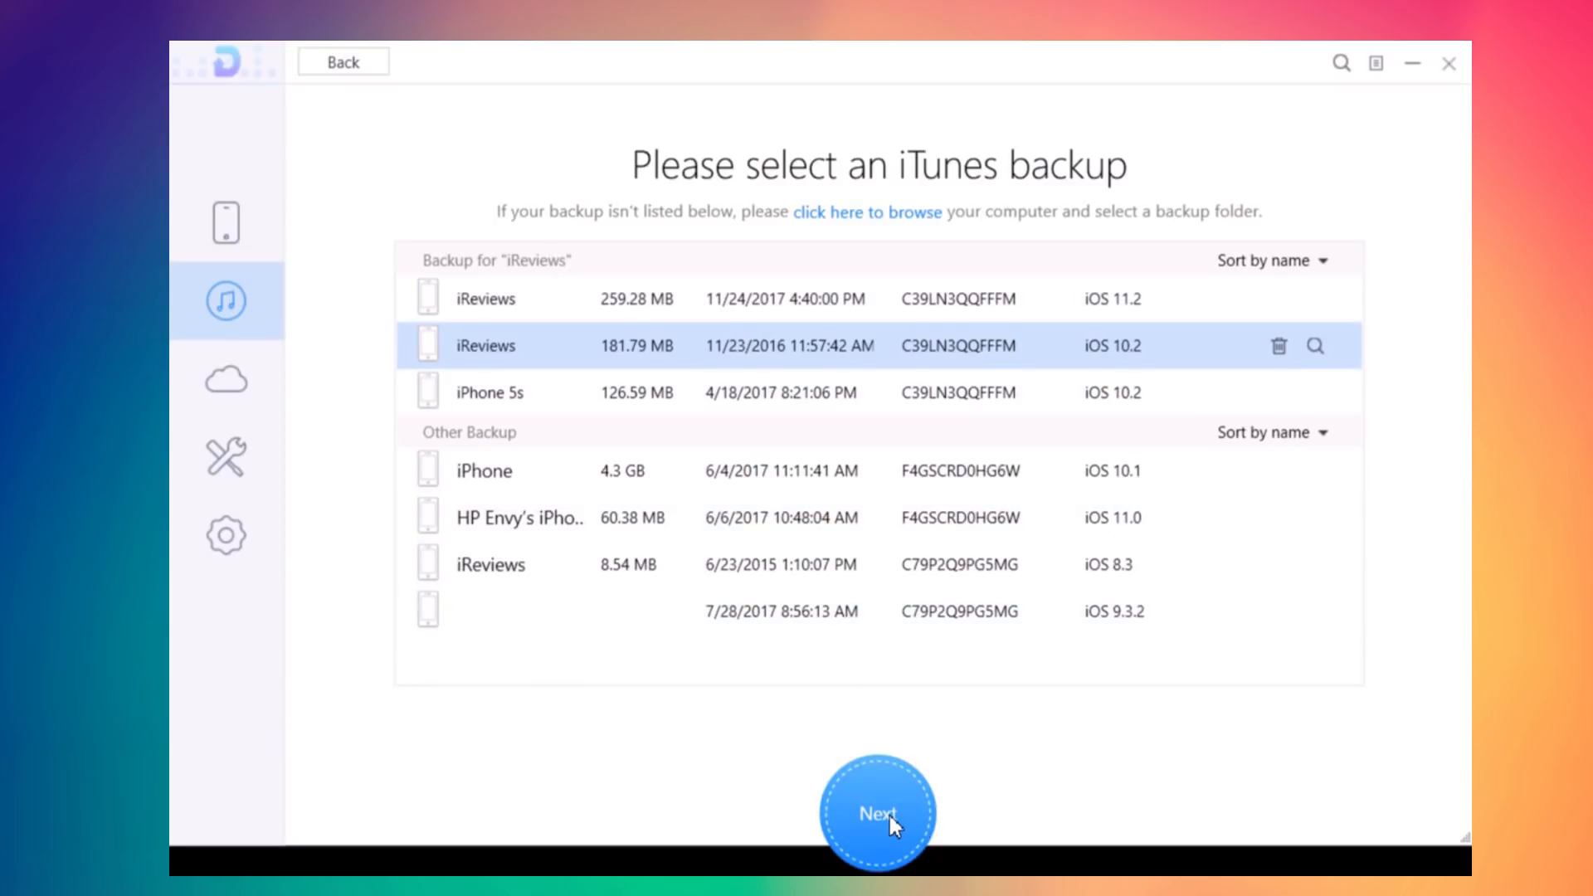
- Scan the 181.79 MB iReviews backup with 'Only Scan Backup', without device comparison
{"action": "left_click", "coordinate": [876, 812]}
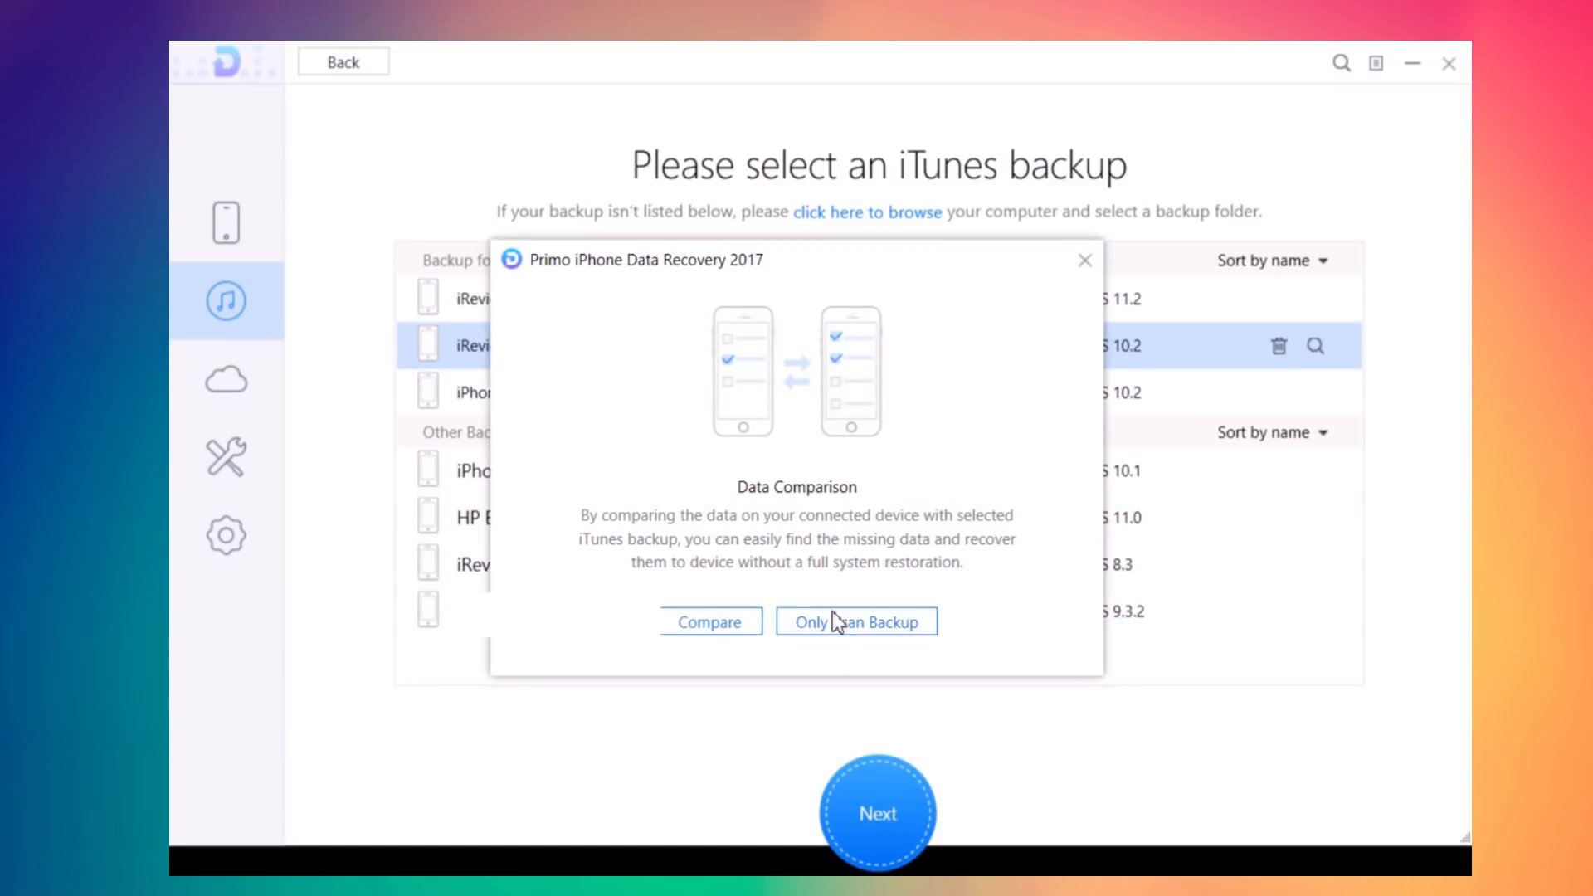
{"action": "left_click", "coordinate": [857, 621]}
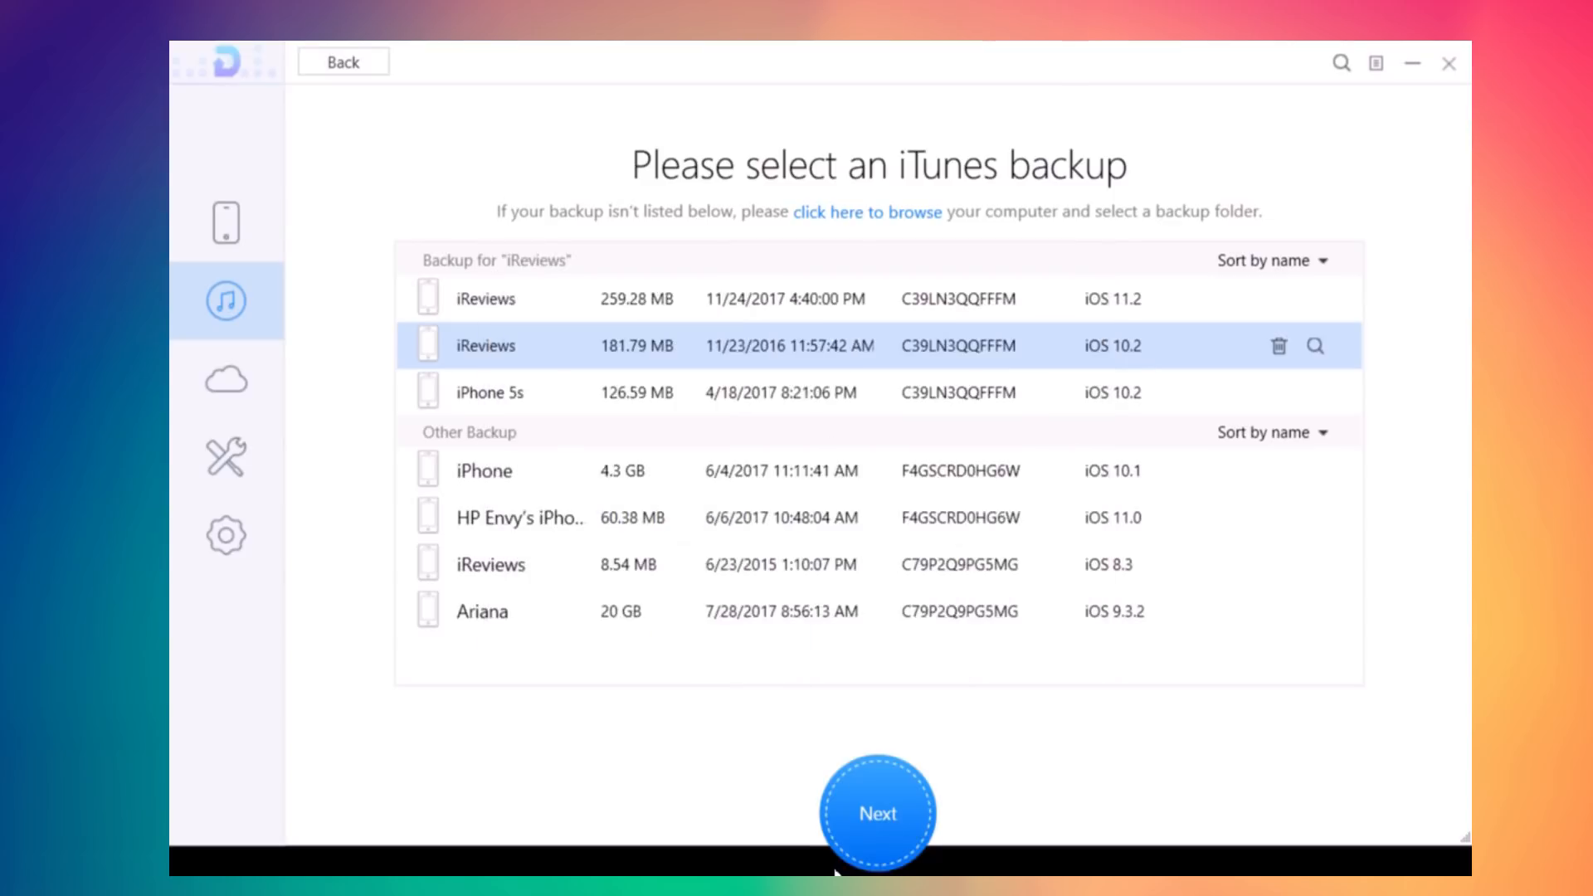
{"action": "left_click", "coordinate": [876, 812]}
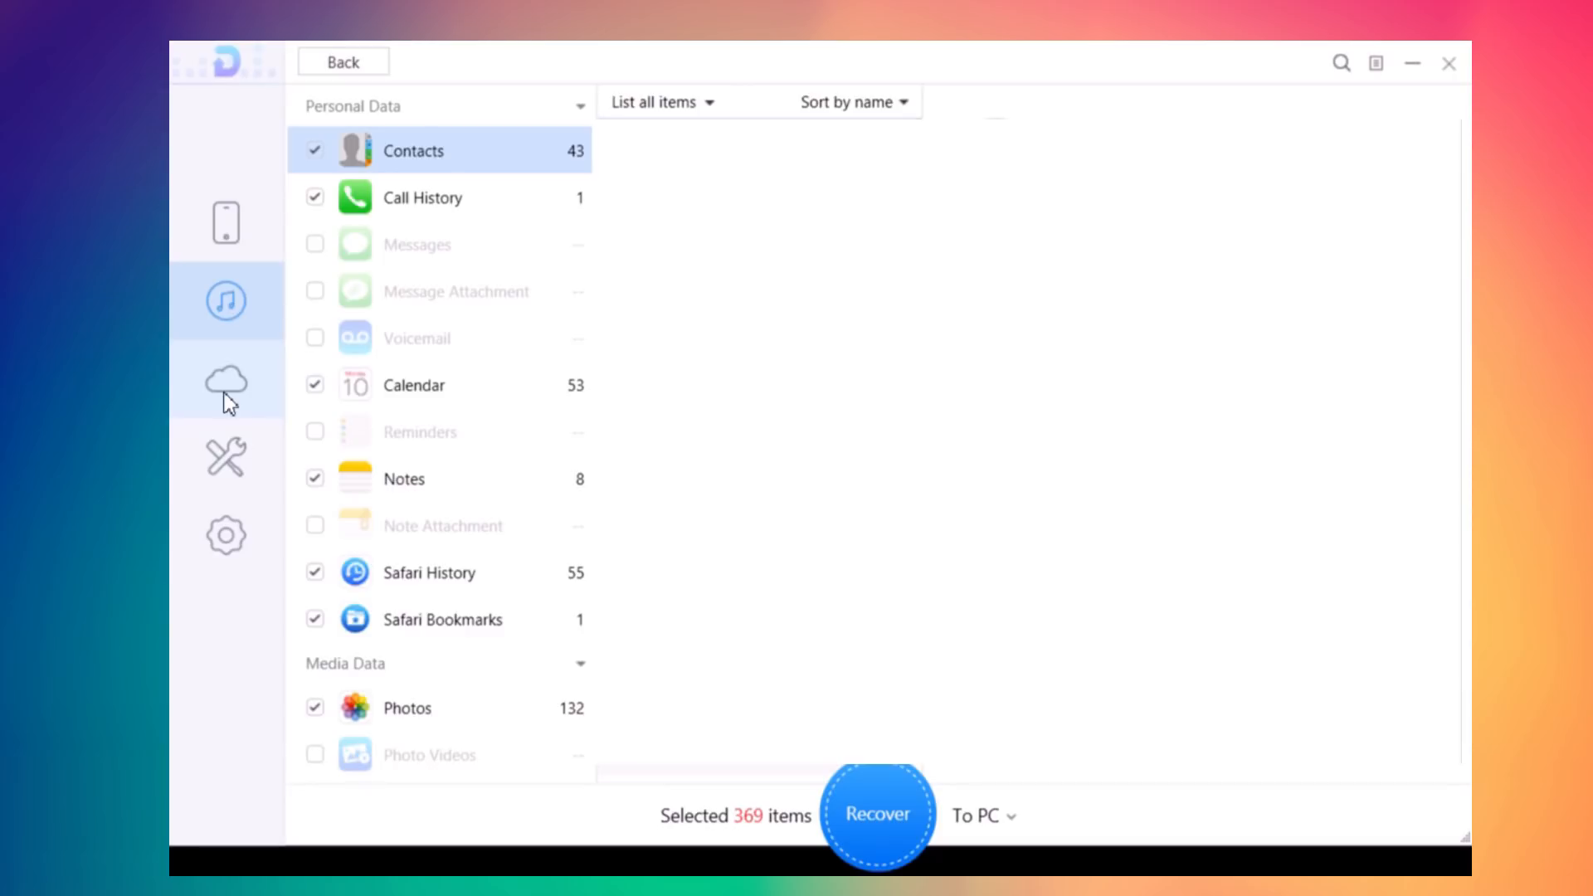
- Browse the backup's 369 scanned items, then switch to Recover from iCloud mode
{"action": "scroll", "scroll_direction": "down", "scroll_amount": 3}
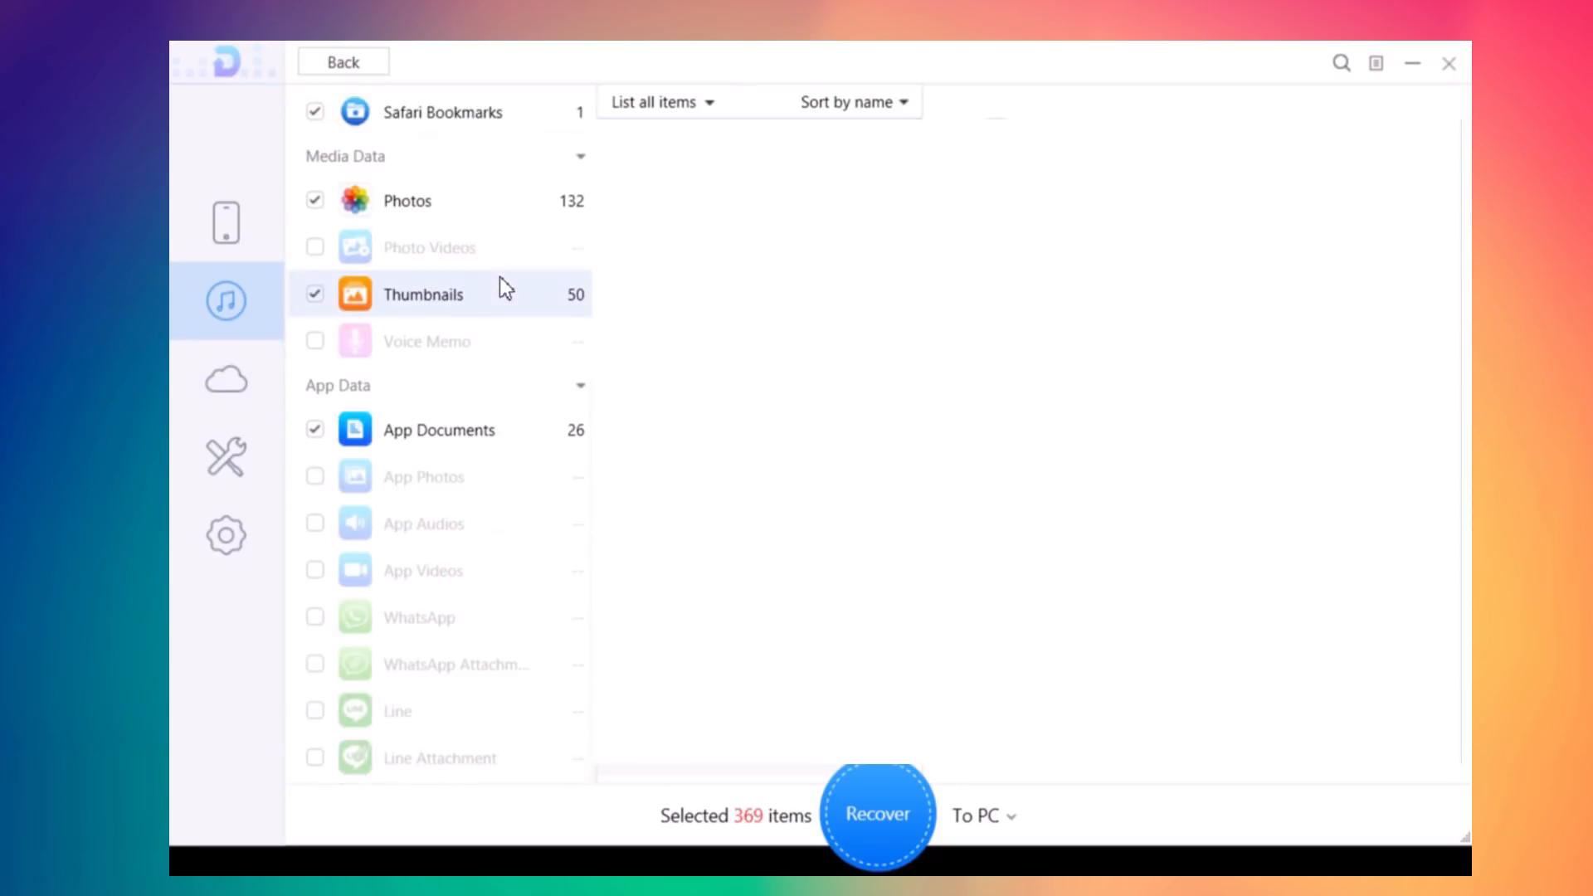
{"action": "mouse_move", "coordinate": [498, 324]}
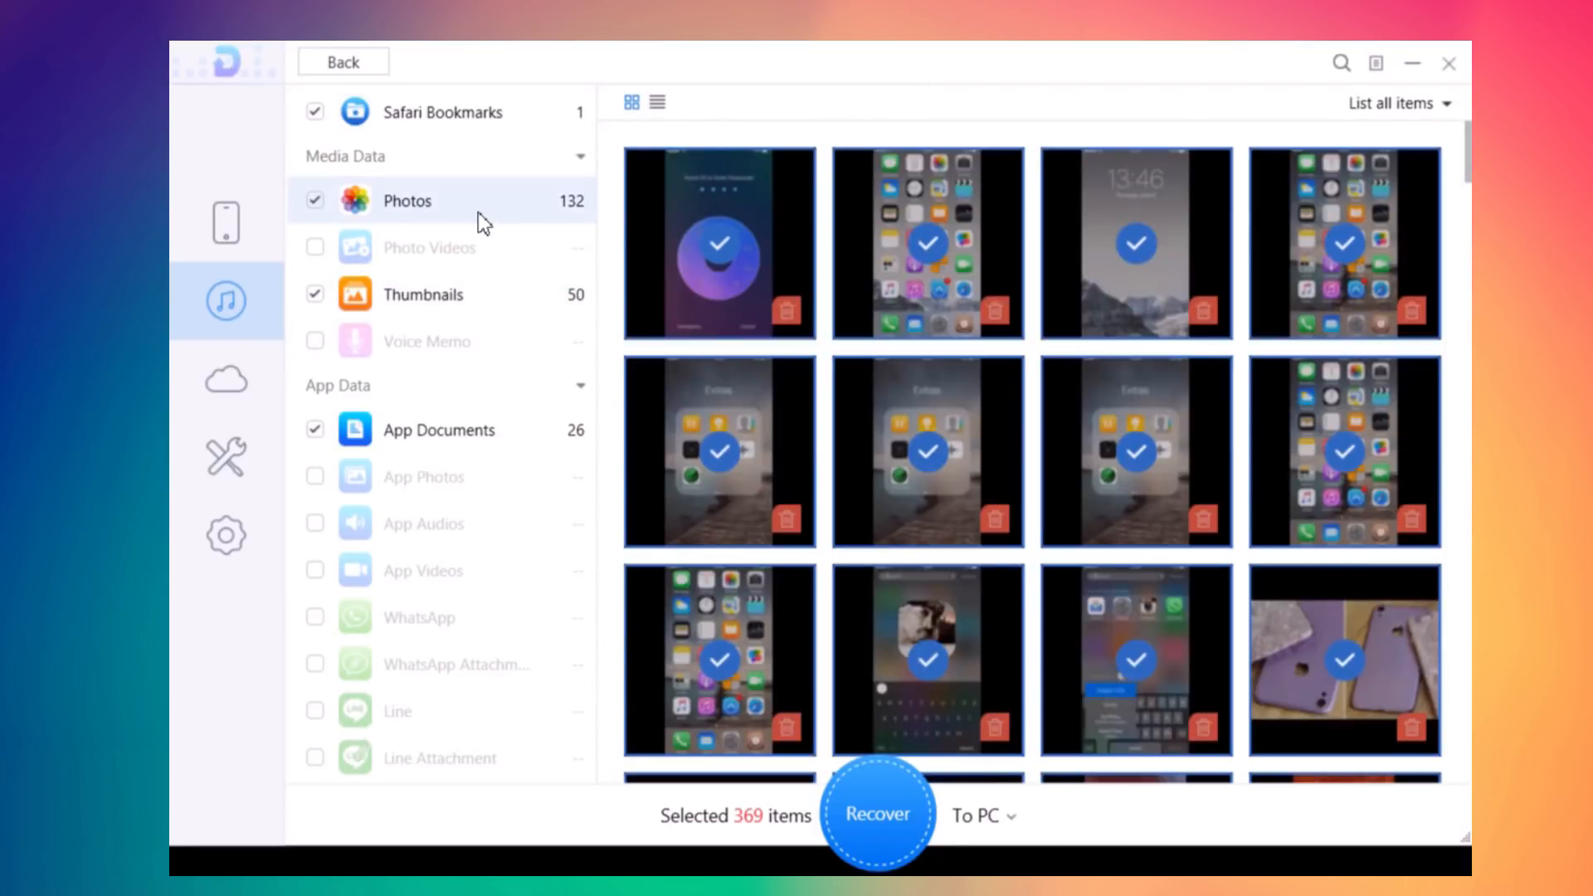
{"action": "mouse_move", "coordinate": [416, 309]}
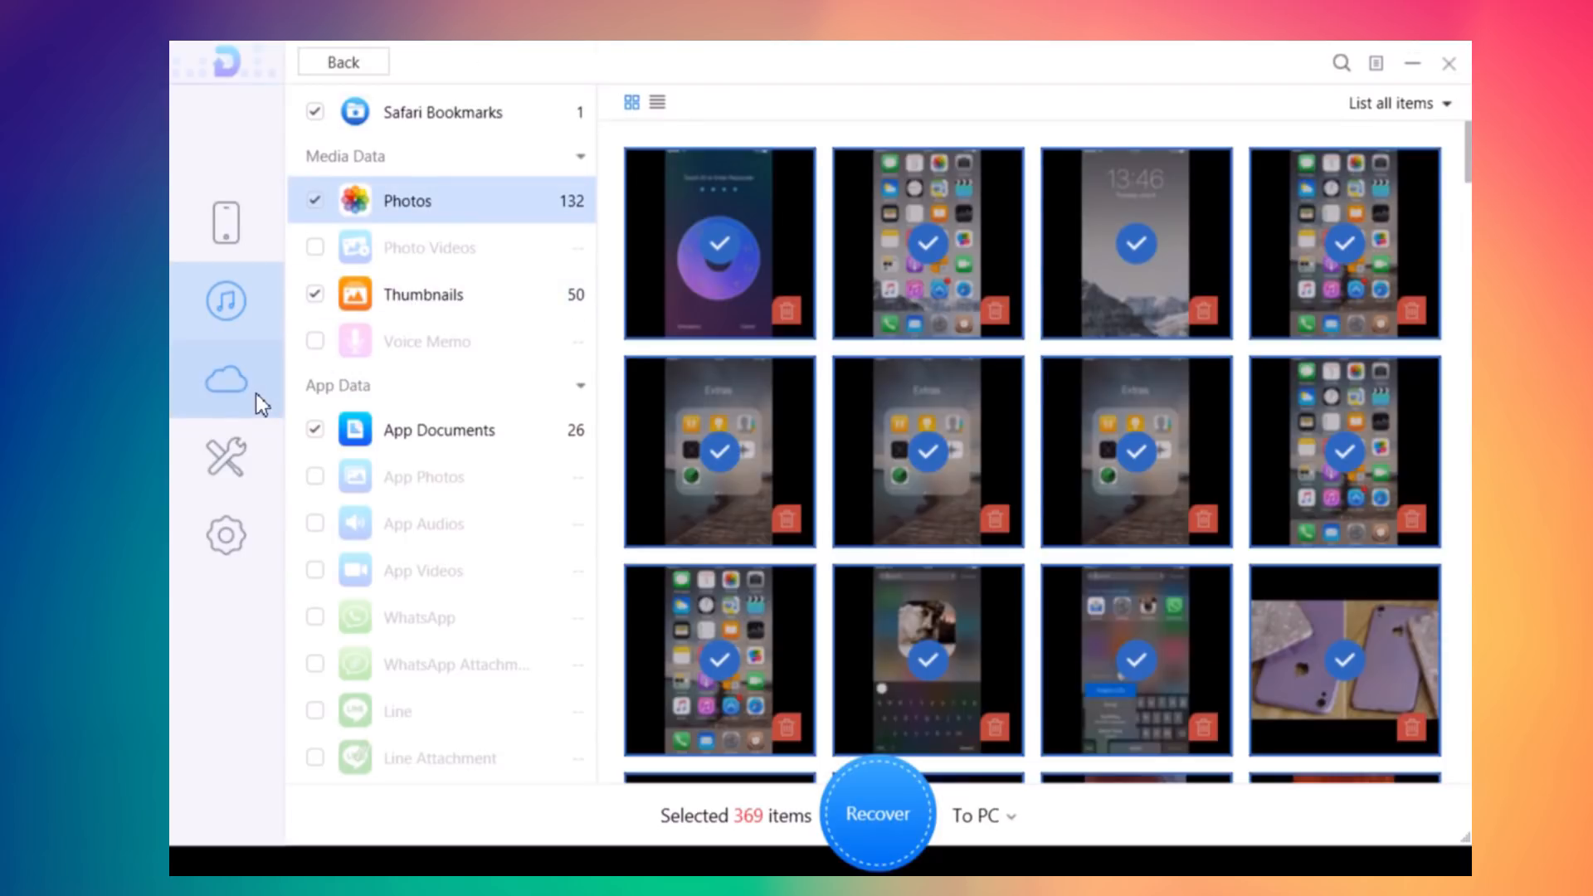
{"action": "left_click", "coordinate": [224, 378]}
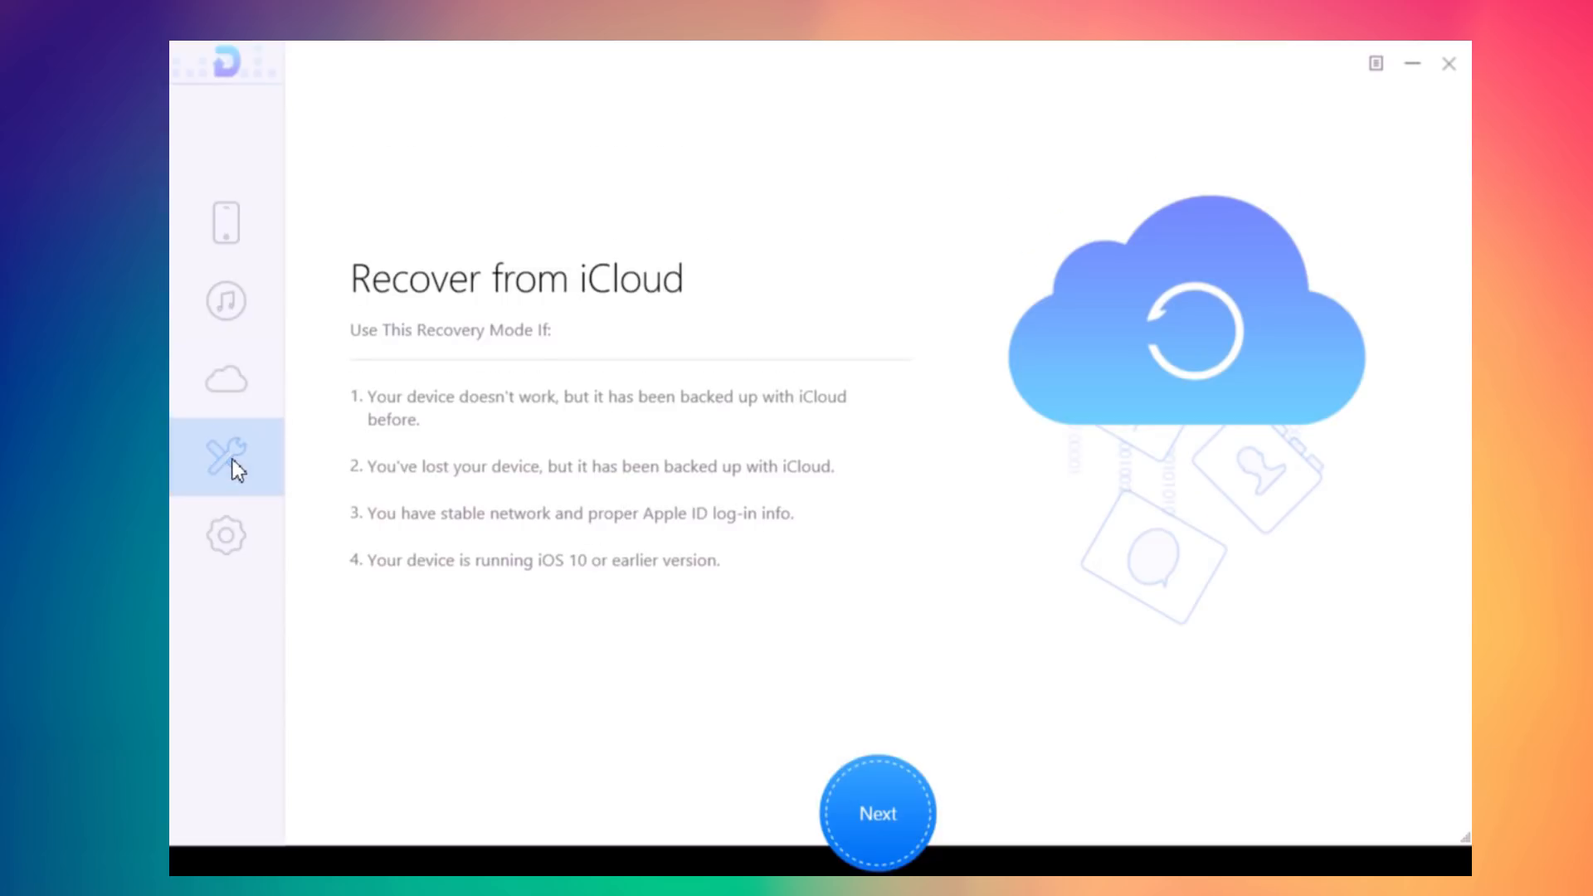
- Switch to the iOS Repair Tools mode, which reports the device needs no repair
{"action": "left_click", "coordinate": [226, 459]}
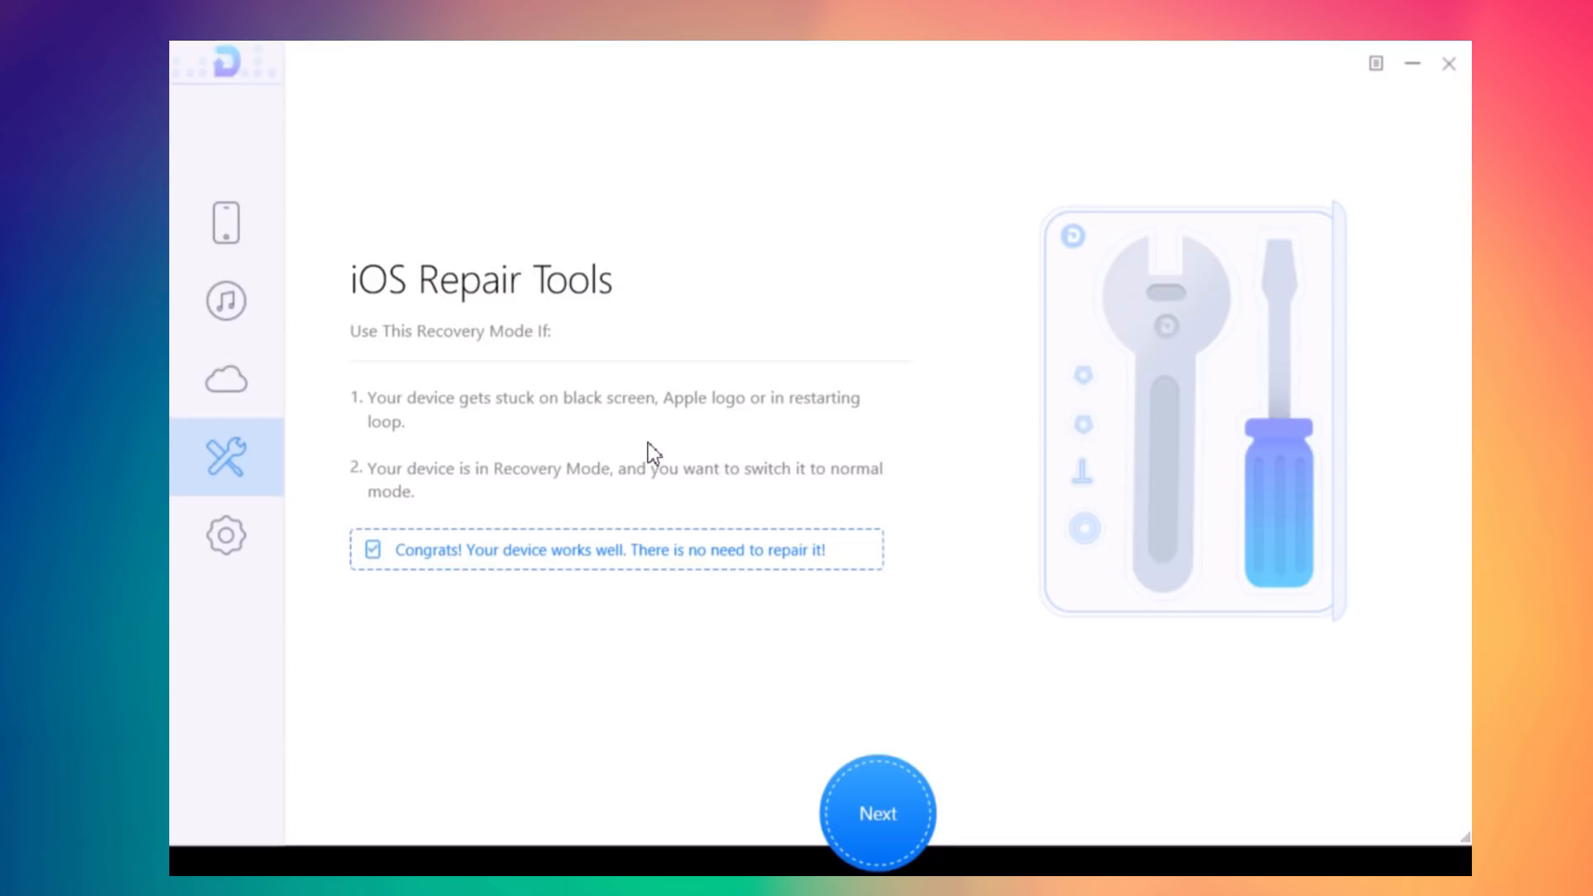
{"action": "mouse_move", "coordinate": [880, 823]}
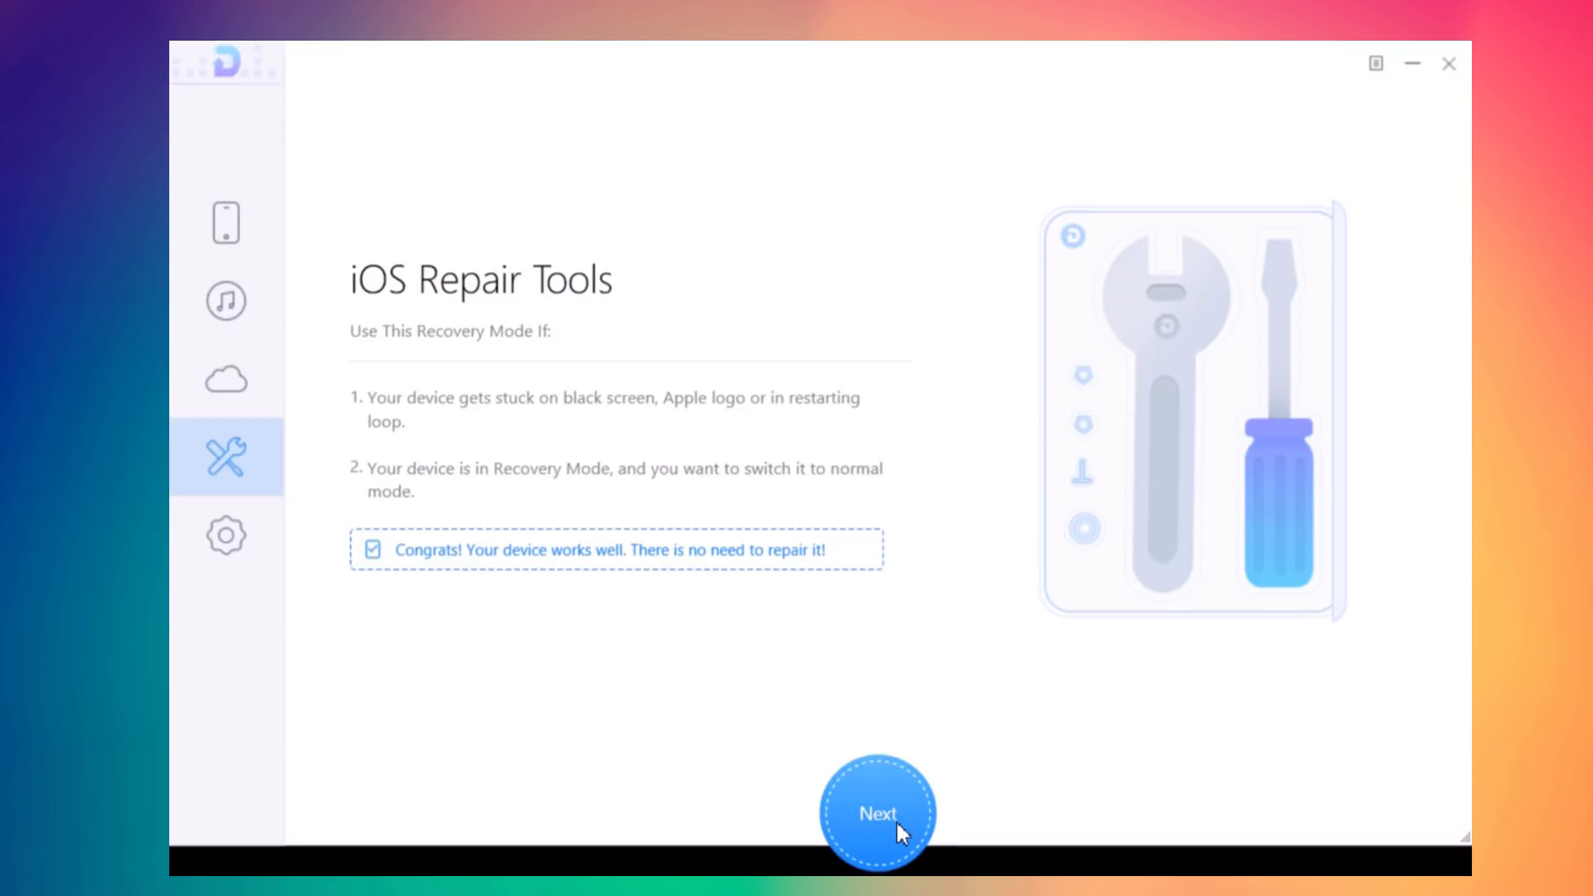
- Continue through Repair iOS to Normal to the three Recovery Mode steps
{"action": "left_click", "coordinate": [876, 813]}
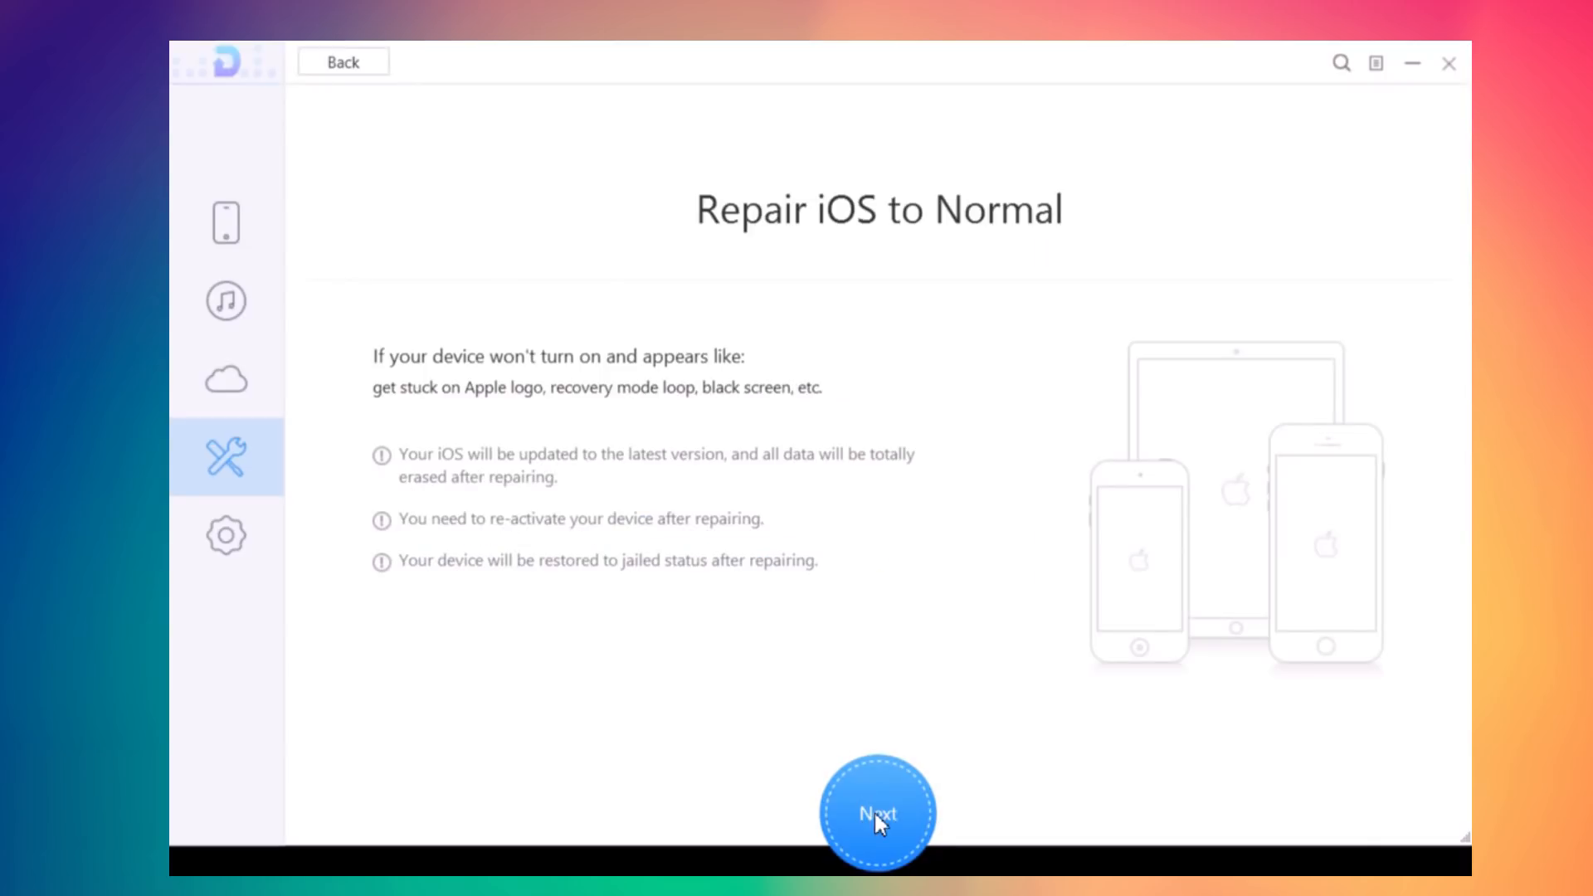
{"action": "left_click", "coordinate": [878, 814]}
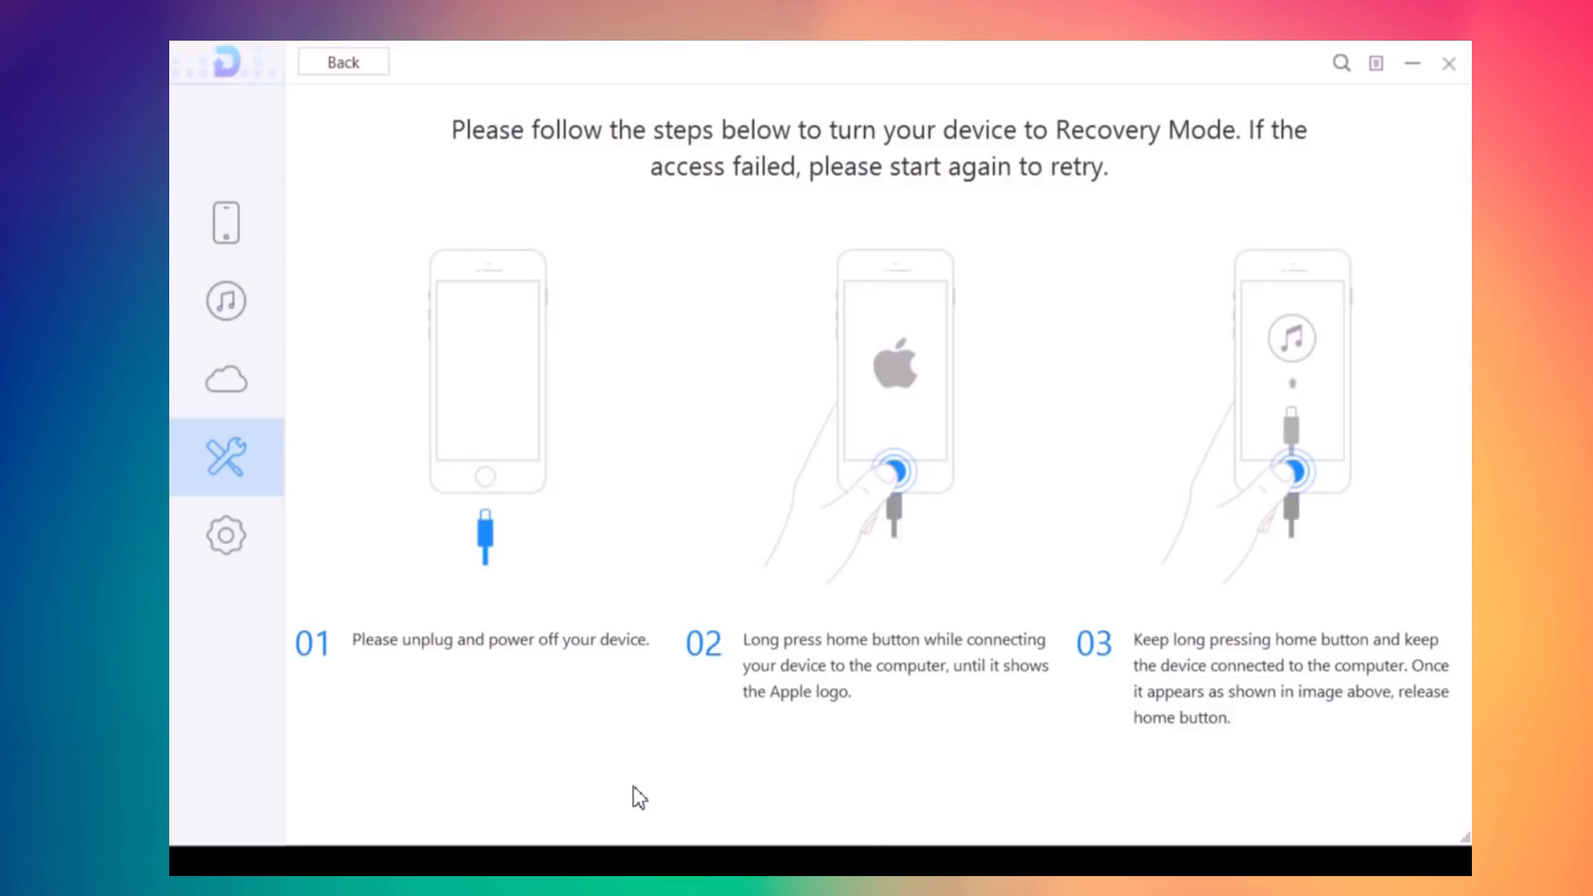